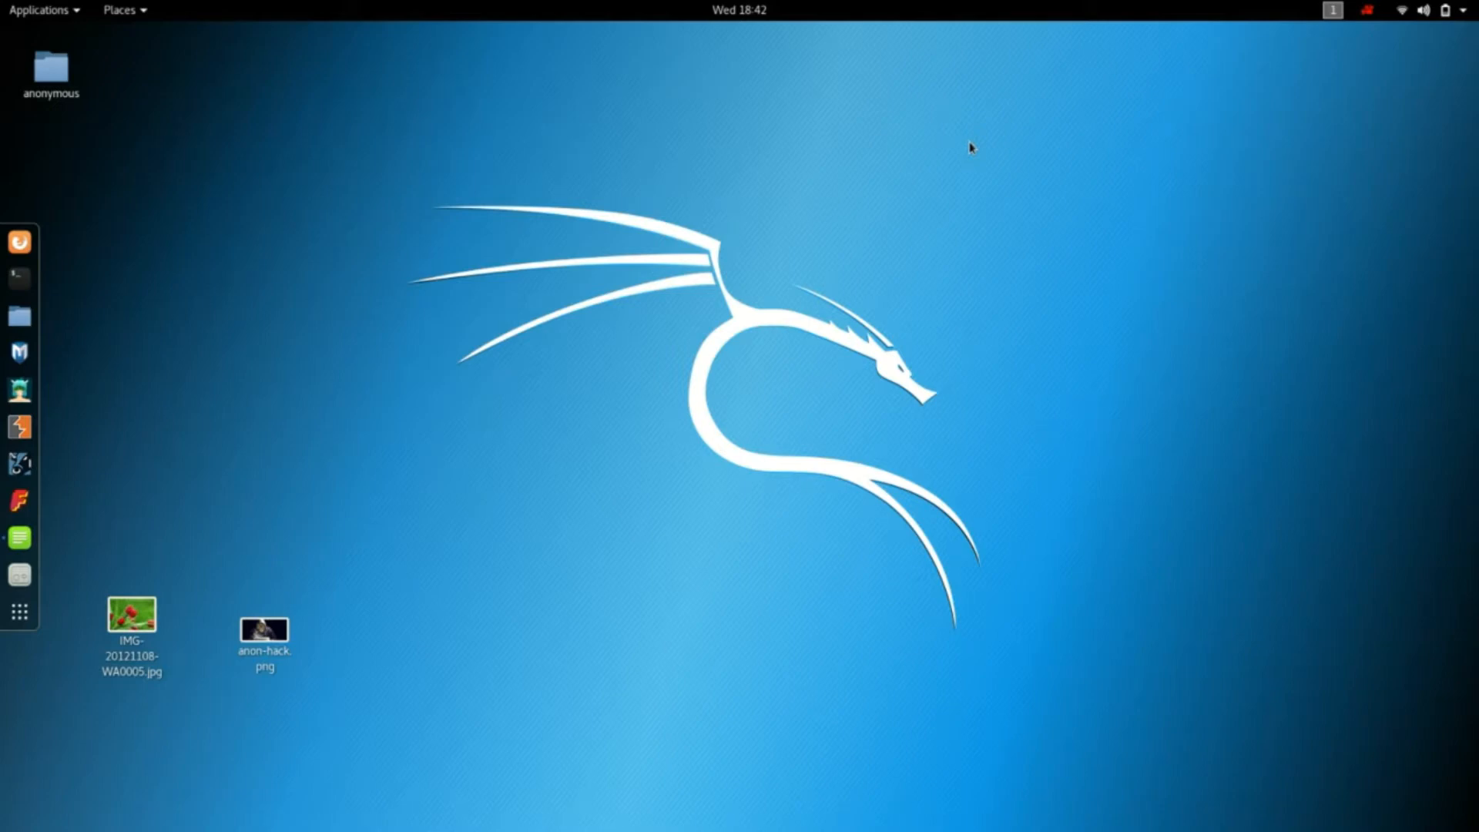
mouse_move(914, 171)
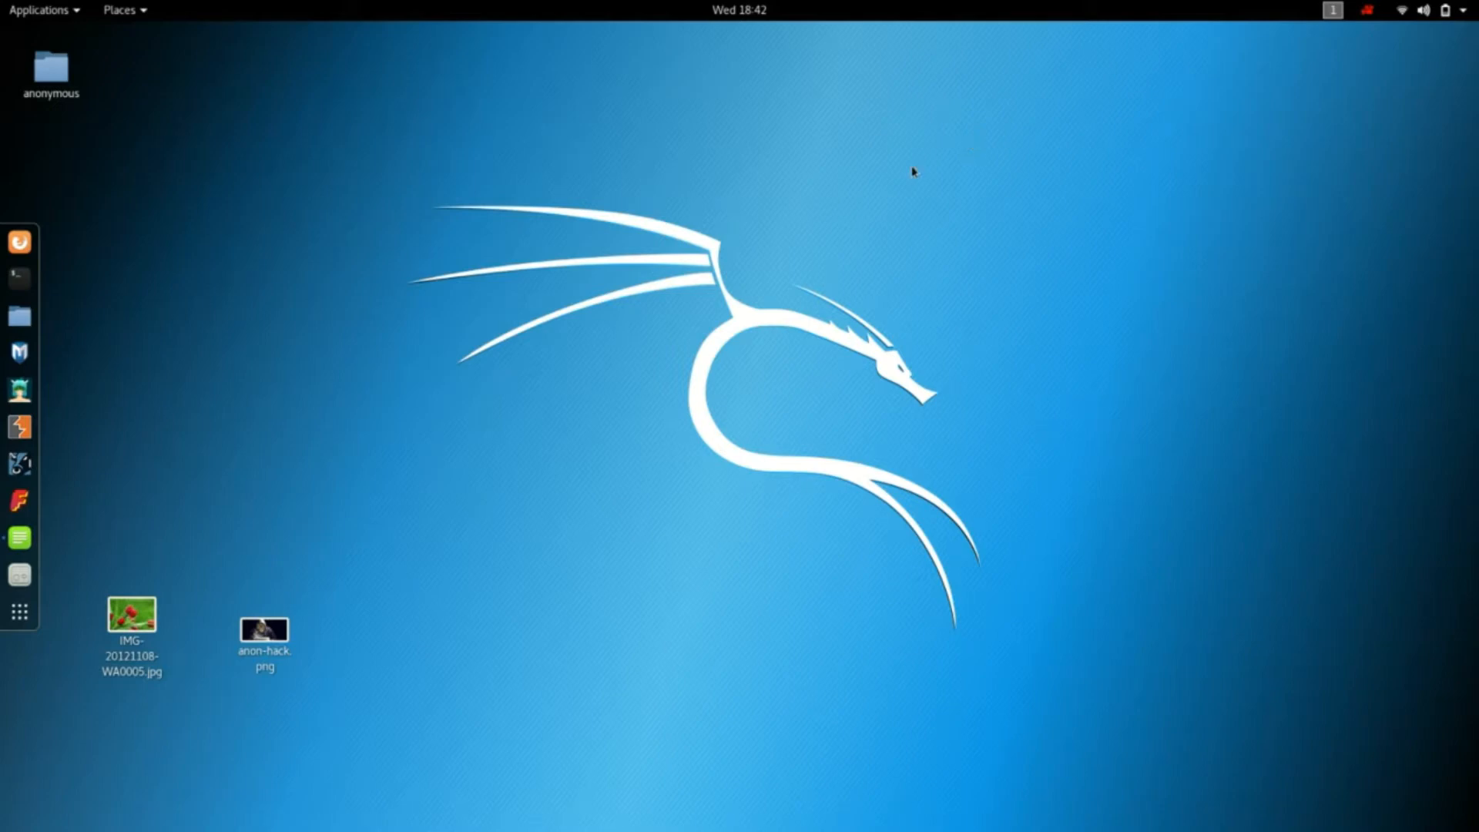
mouse_move(138, 431)
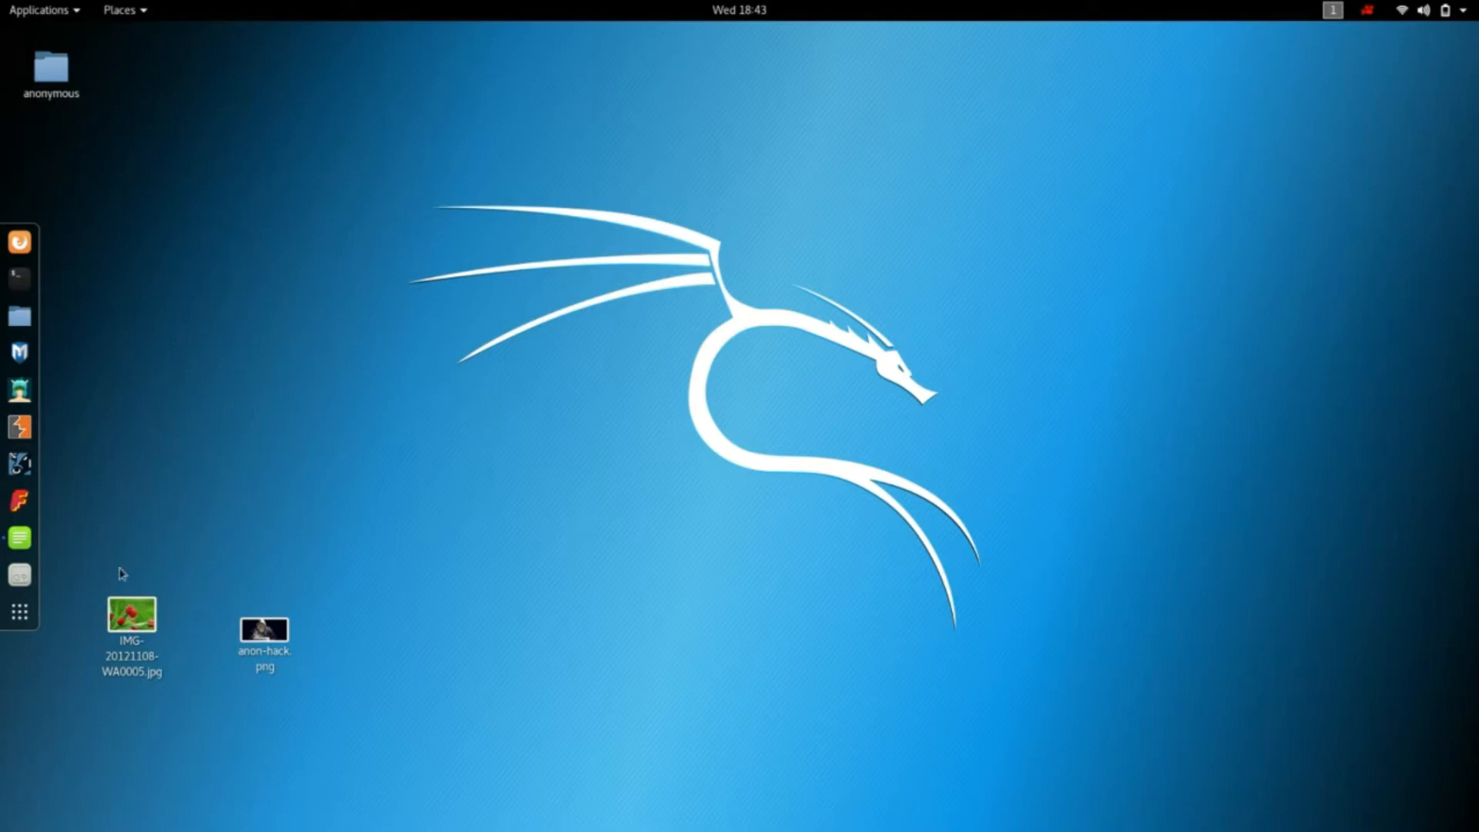
mouse_move(21, 279)
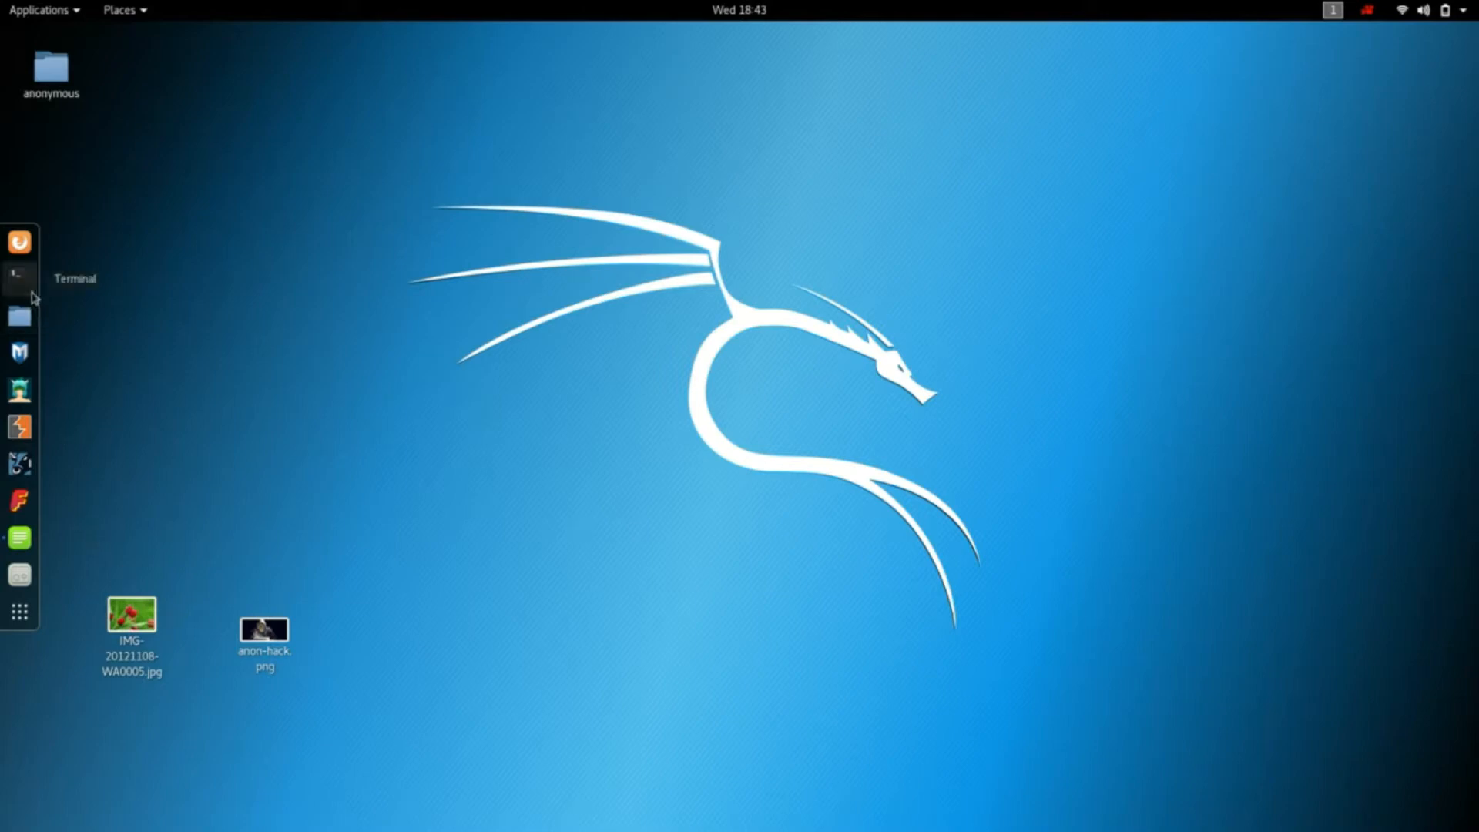
- Start a new terminal and change into the ~/Desktop directory with cd Desktop
click(19, 274)
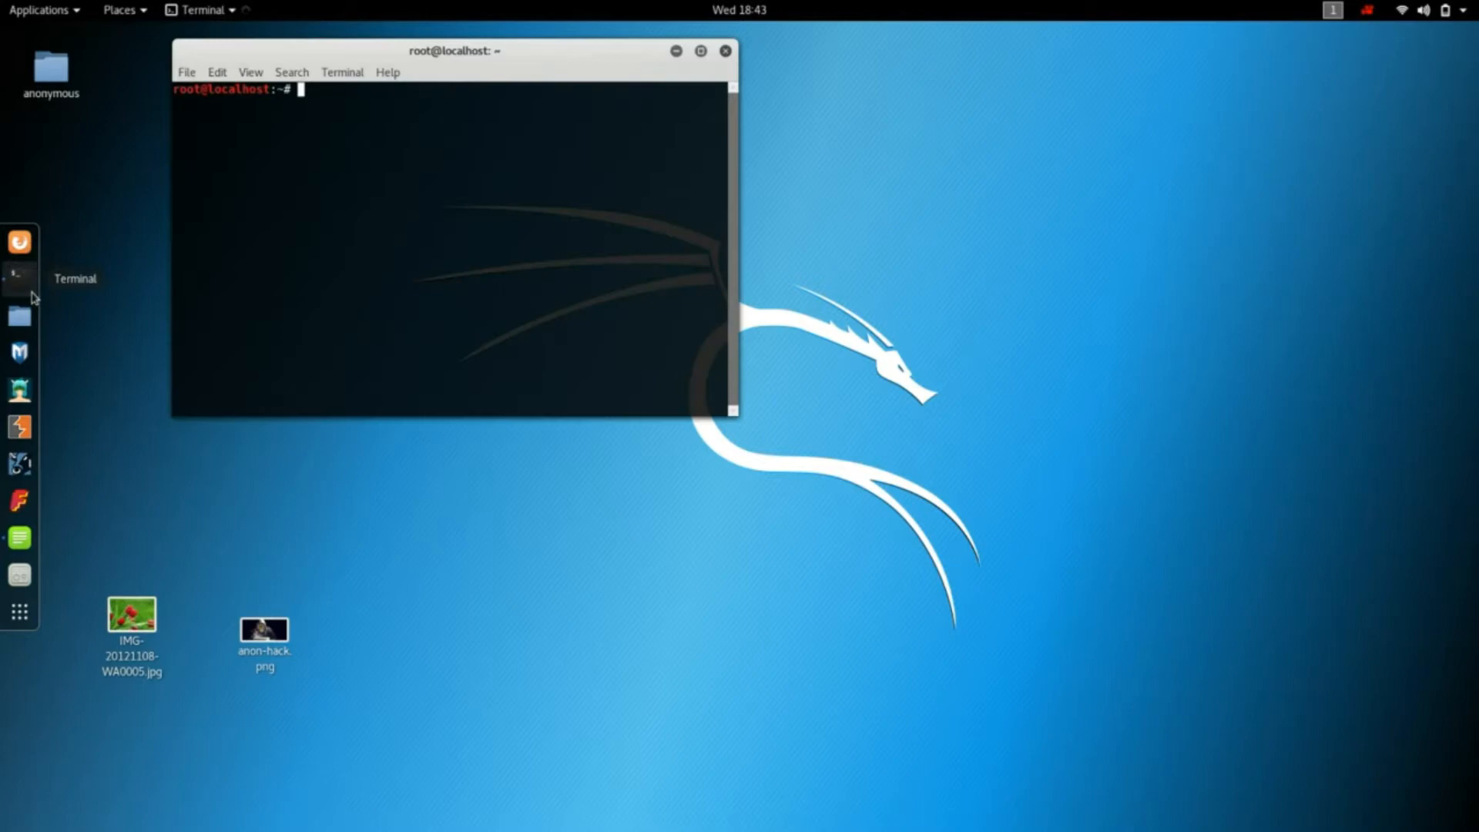
text(cd D)
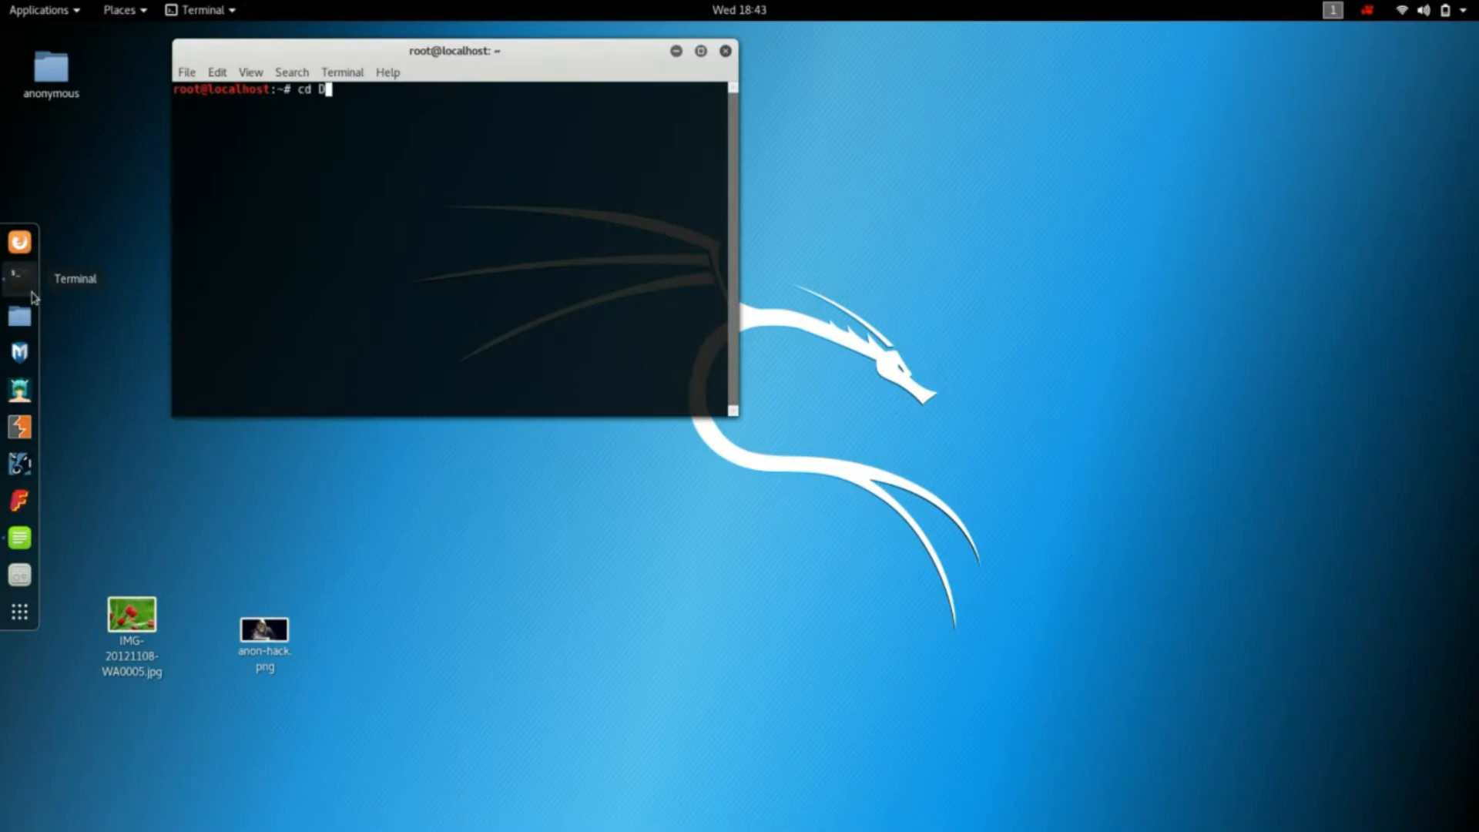
text(es)
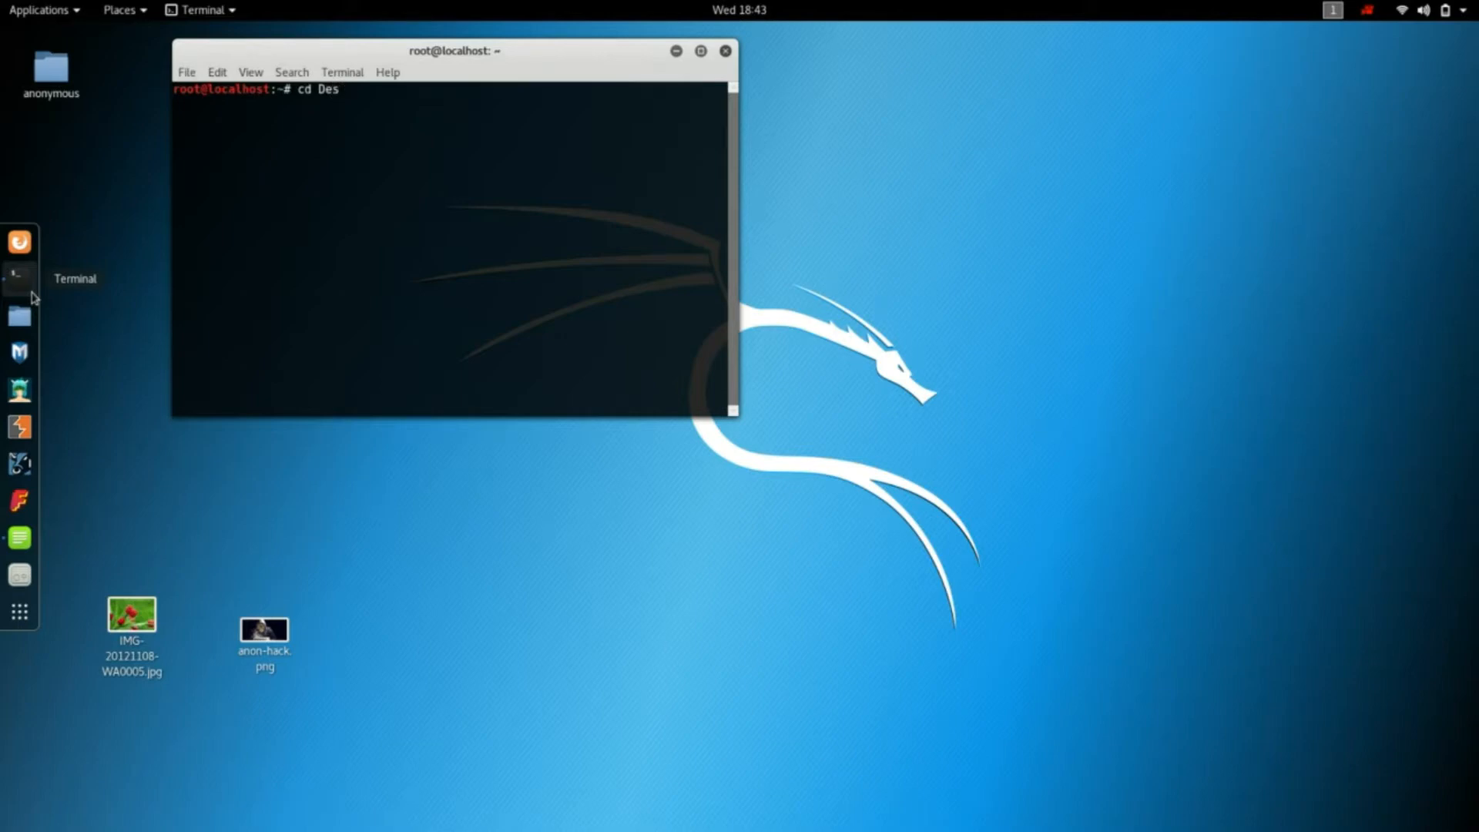
text(ktop)
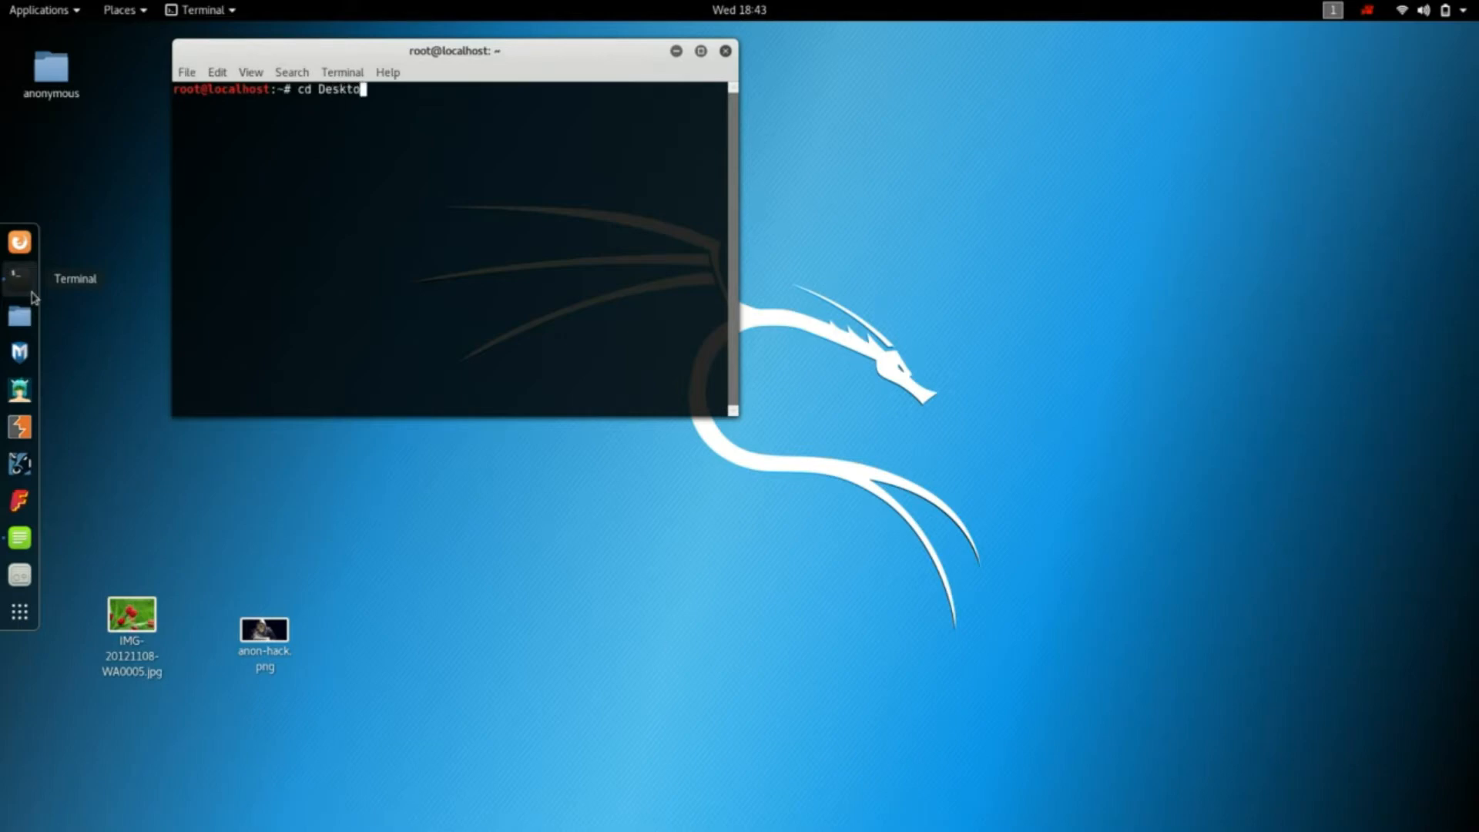
key(Return)
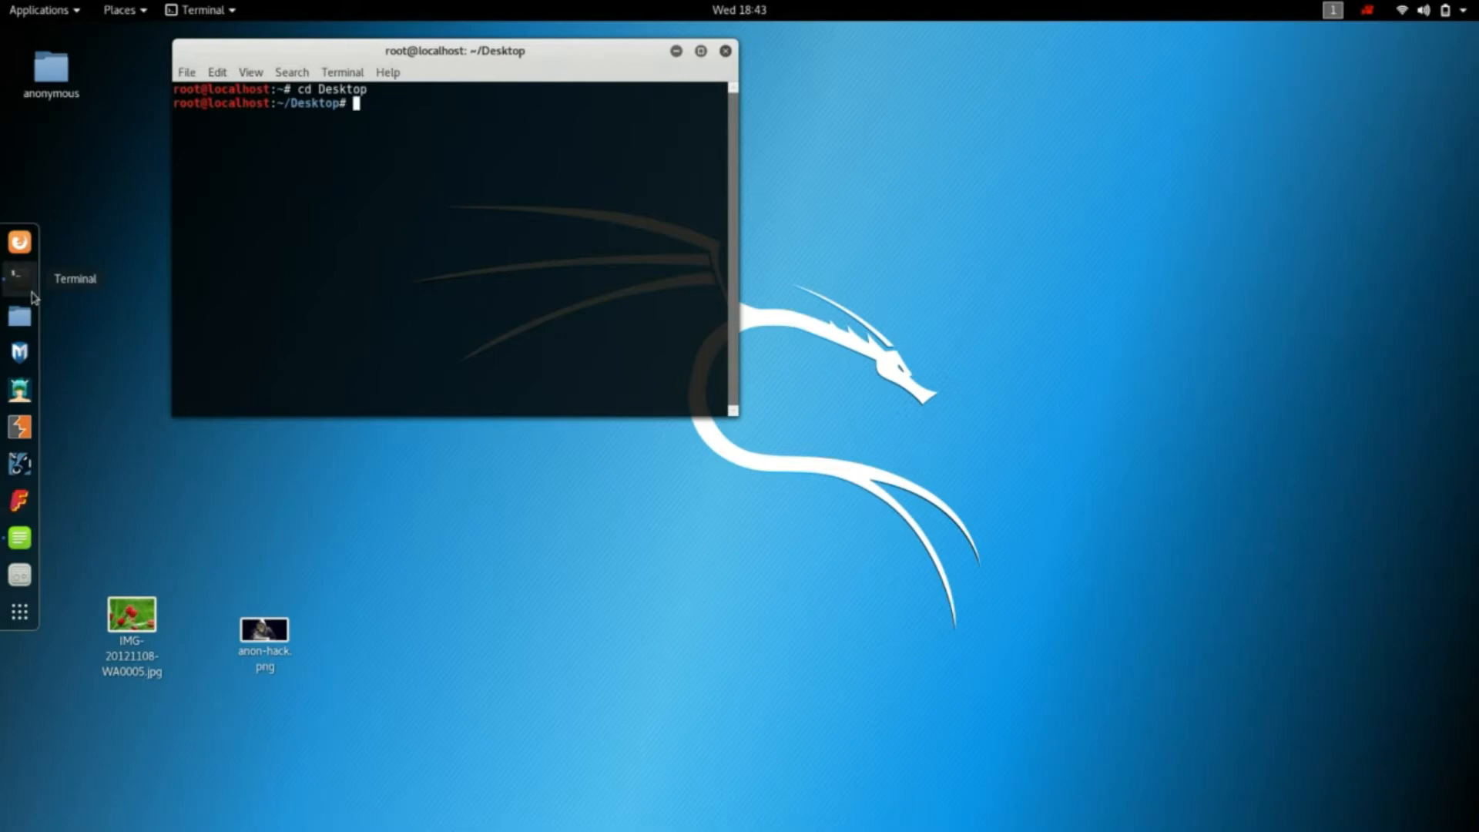
mouse_move(54, 542)
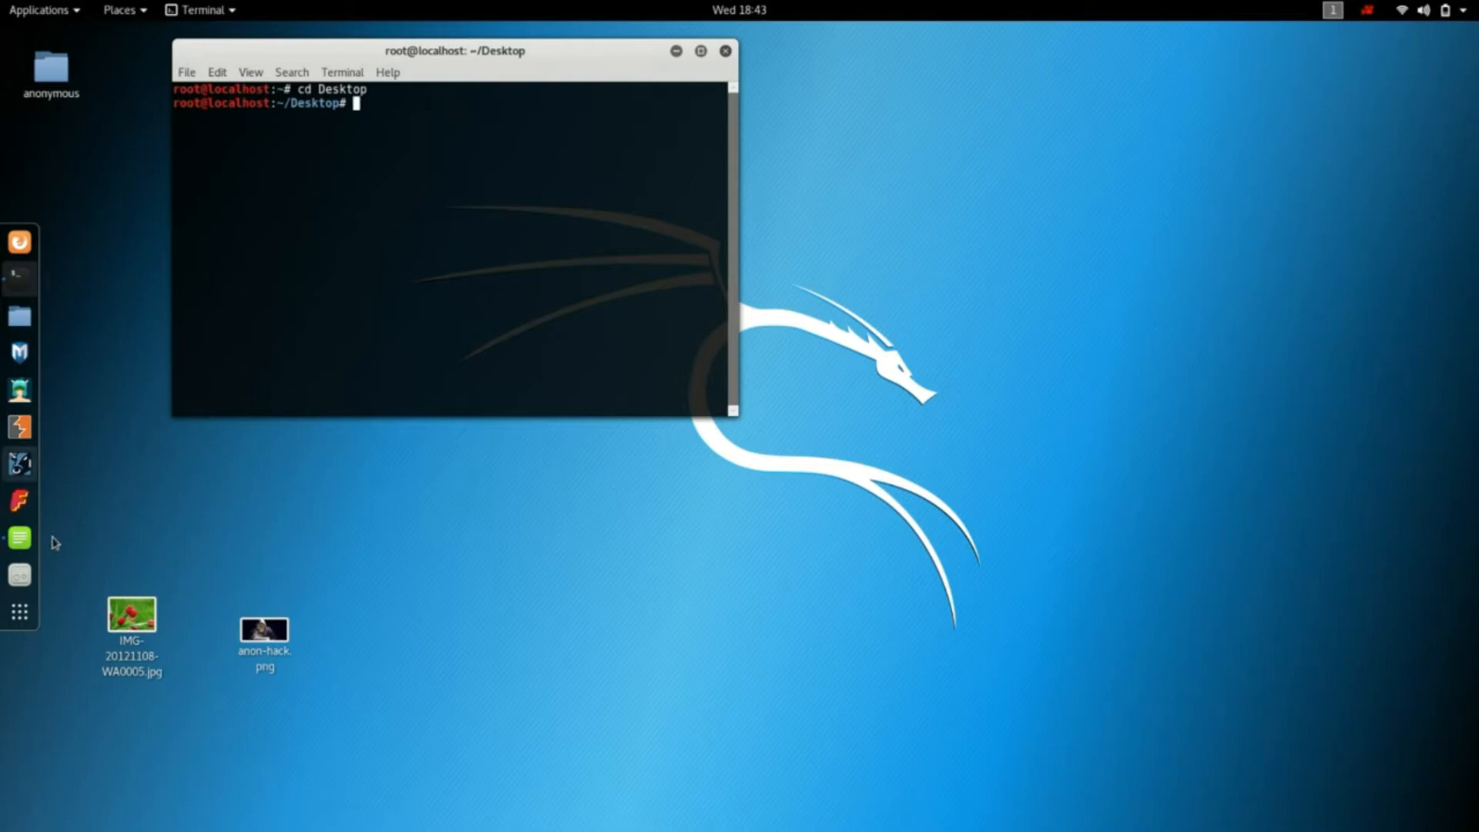
- Compress anon-hack.png into an anon-hack.zip archive via the Files context menu
right_click(263, 631)
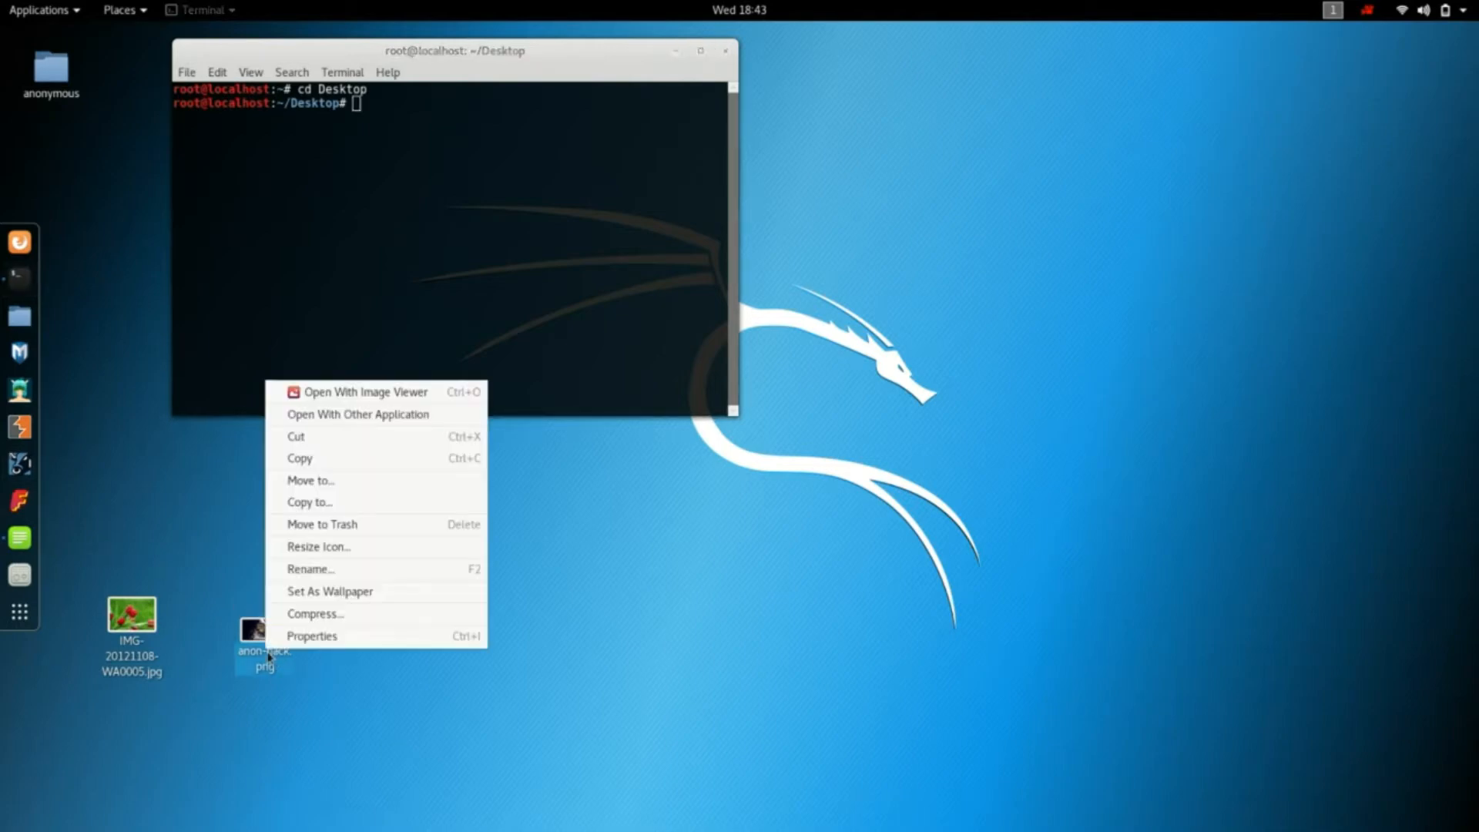
mouse_move(316, 614)
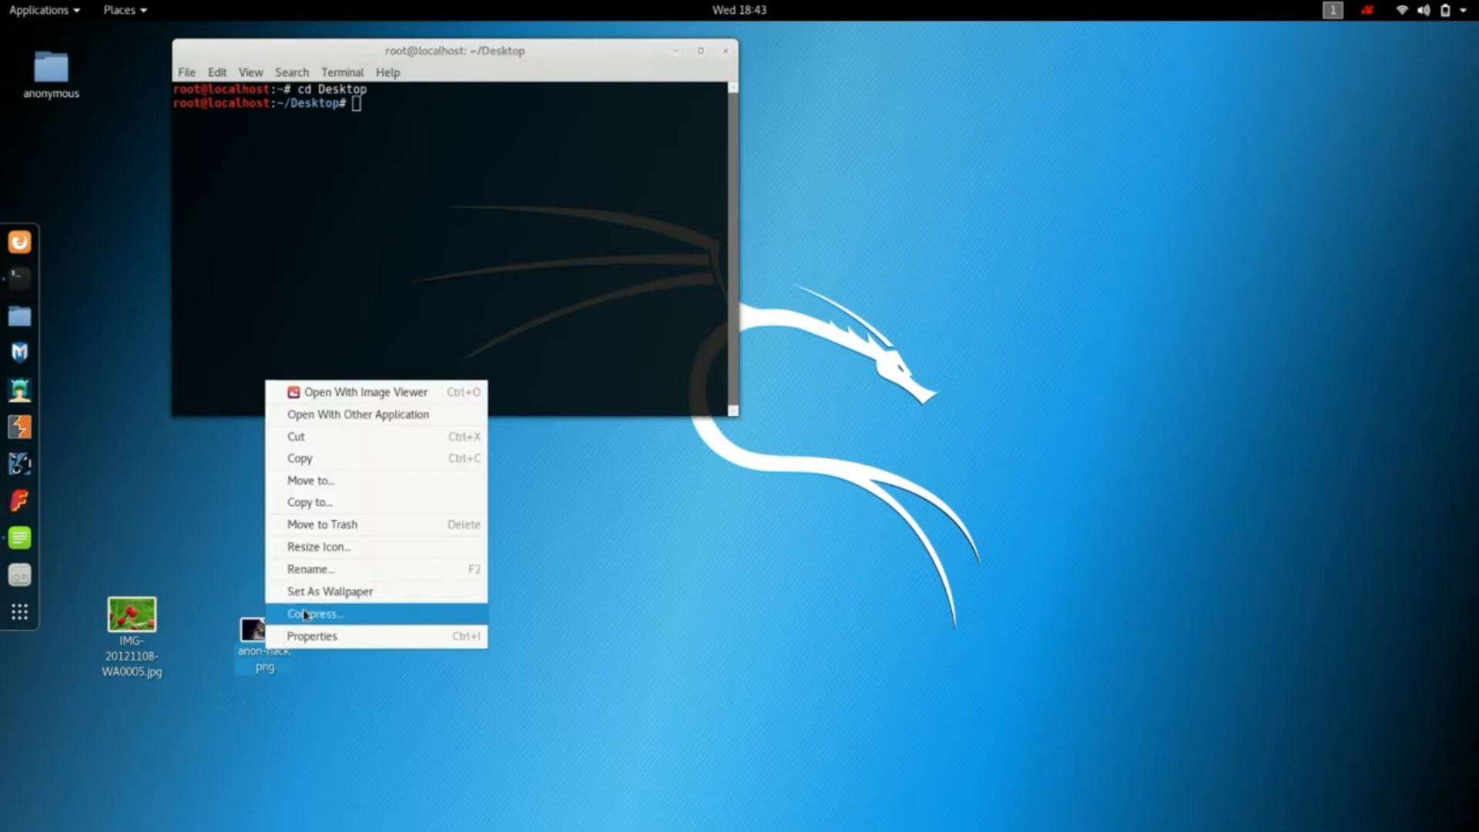
click(314, 613)
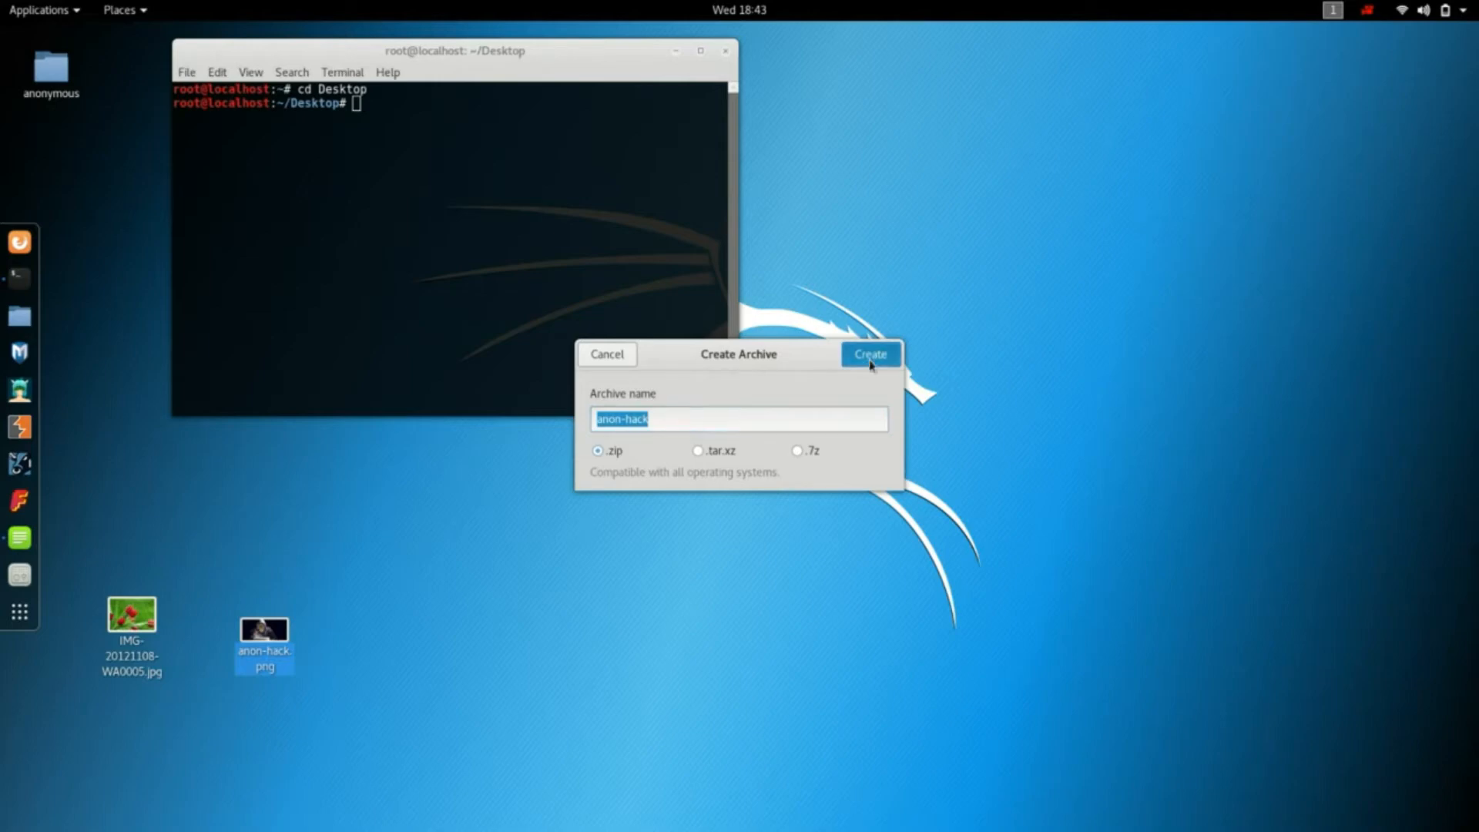
click(869, 354)
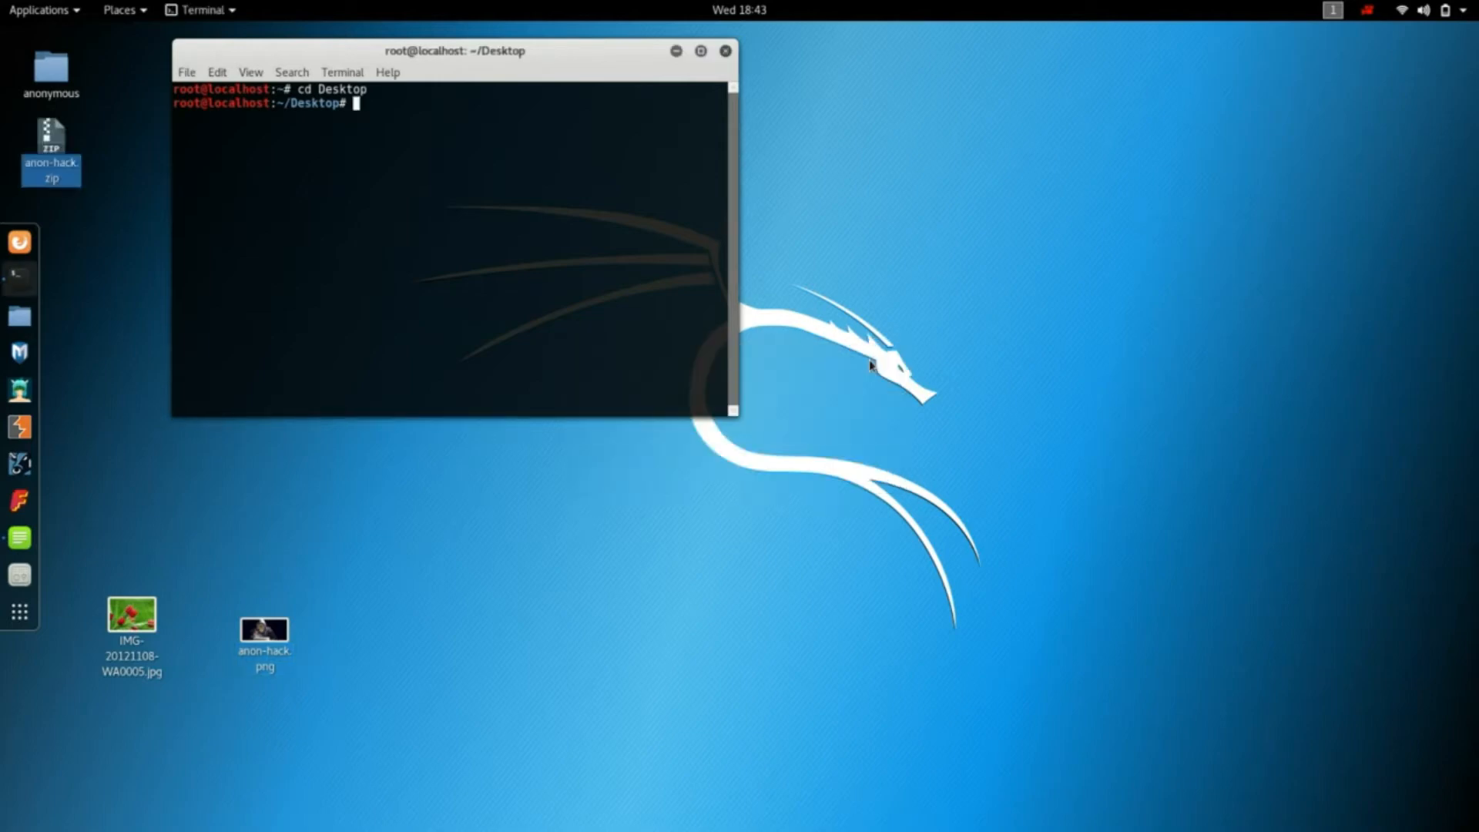
- List the Desktop contents with ls to see the photo and archive names
text(l)
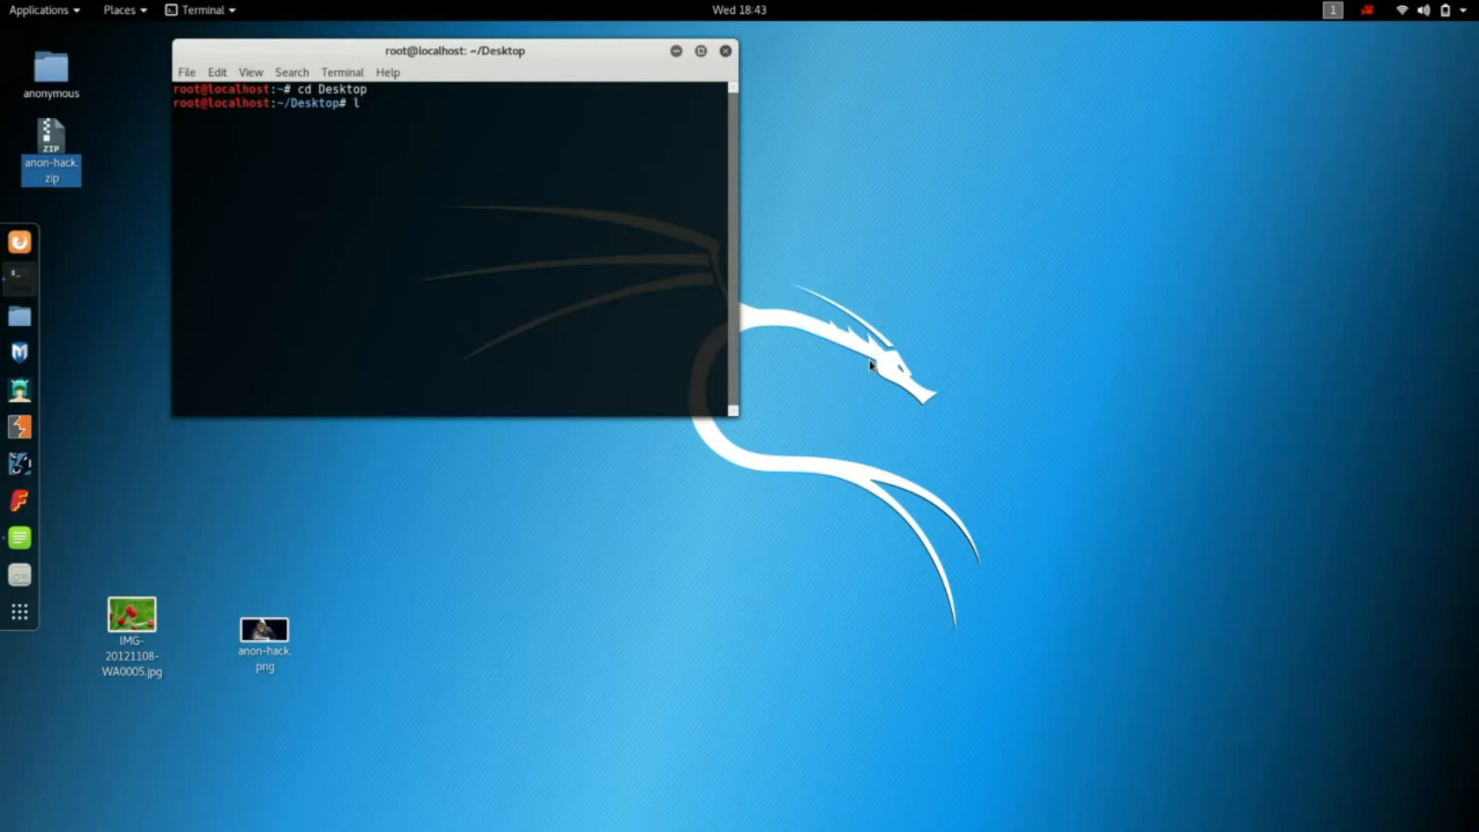
text(s)
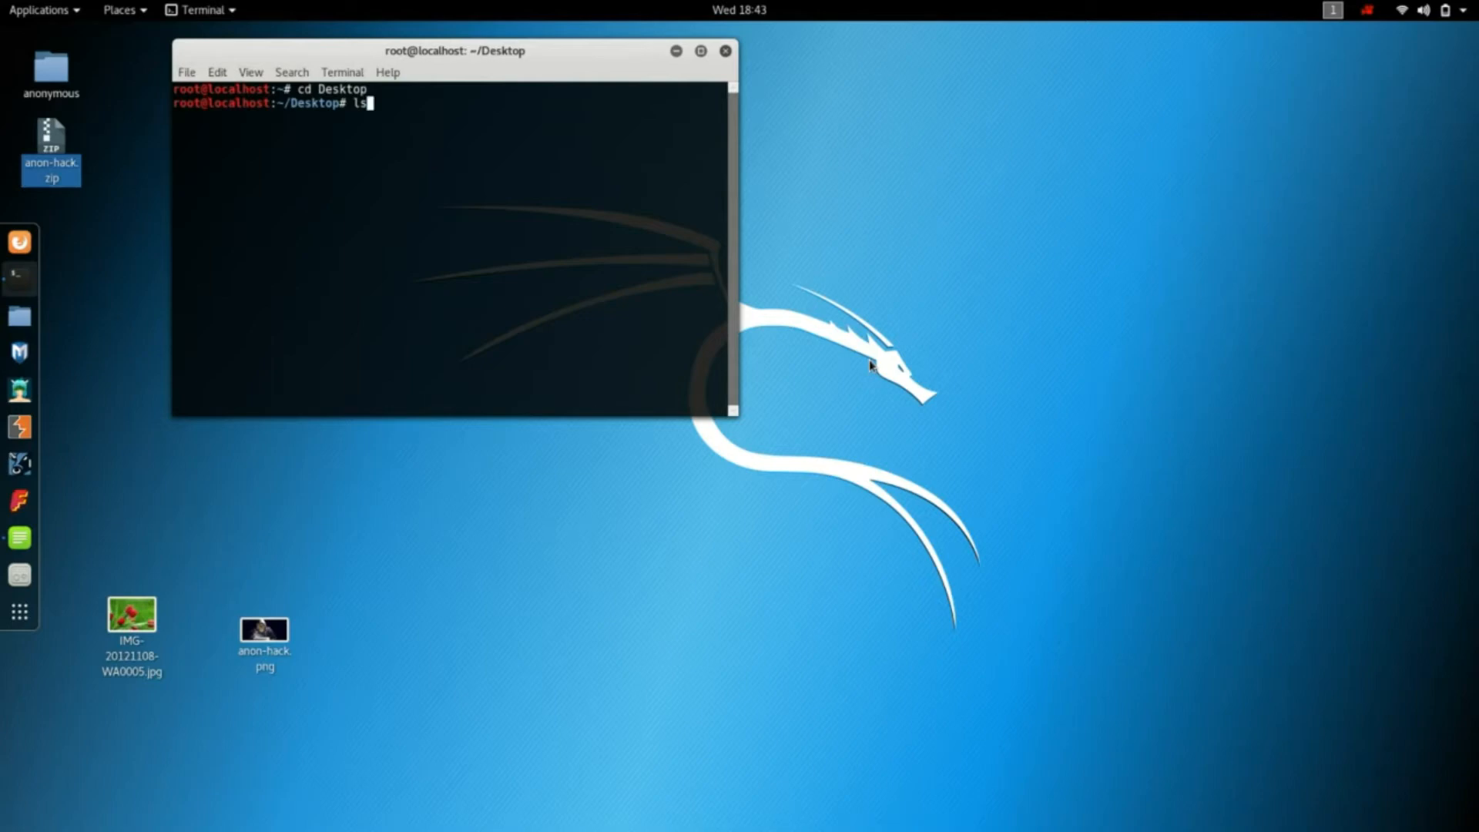
key(Return)
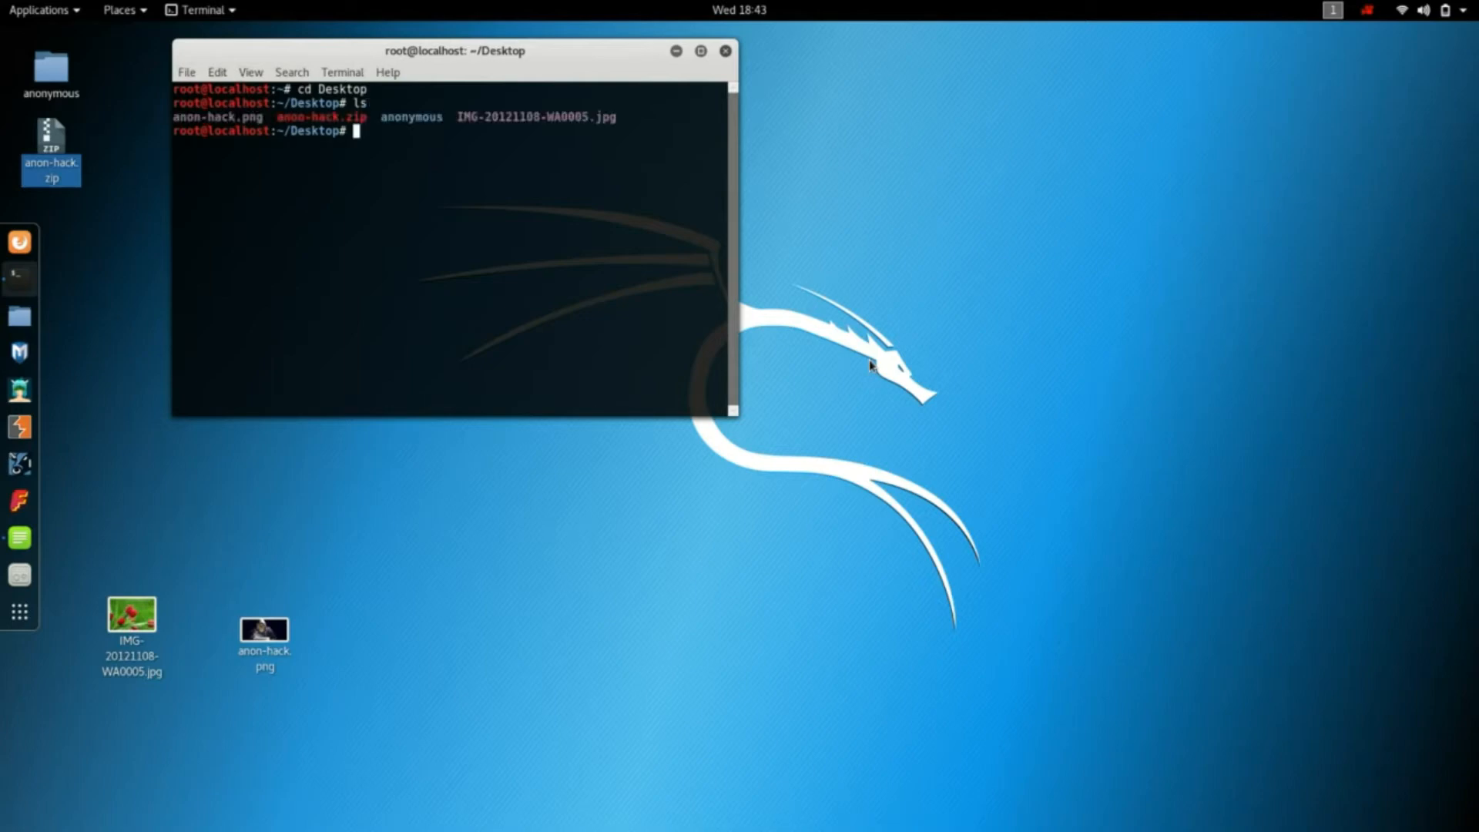
mouse_move(984, 308)
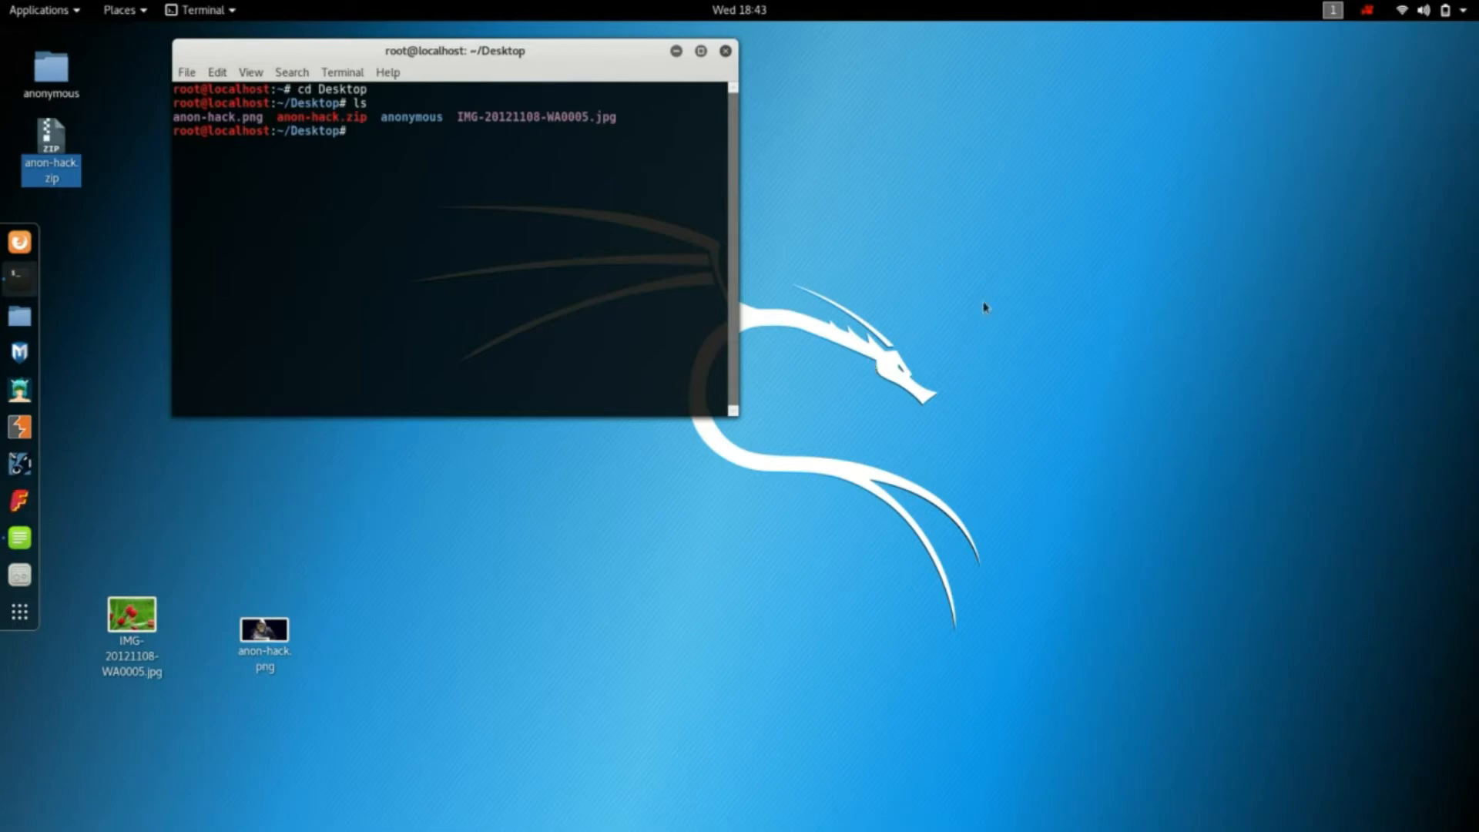
- Run cat IMG-20121108-WA0005.jpg anon-hack.zip > newfile.jpg to join photo and archive
text(ca)
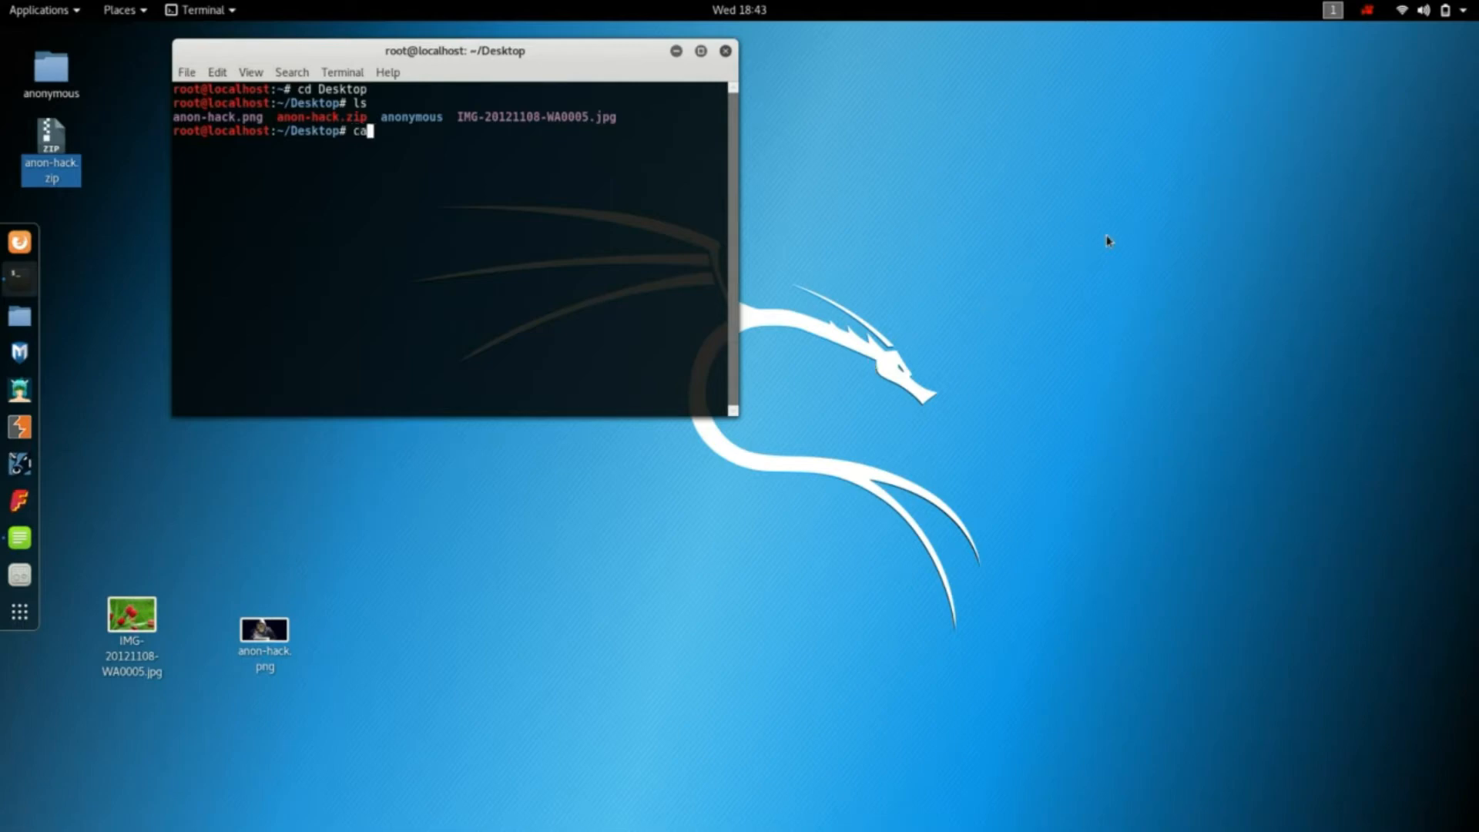
text(t)
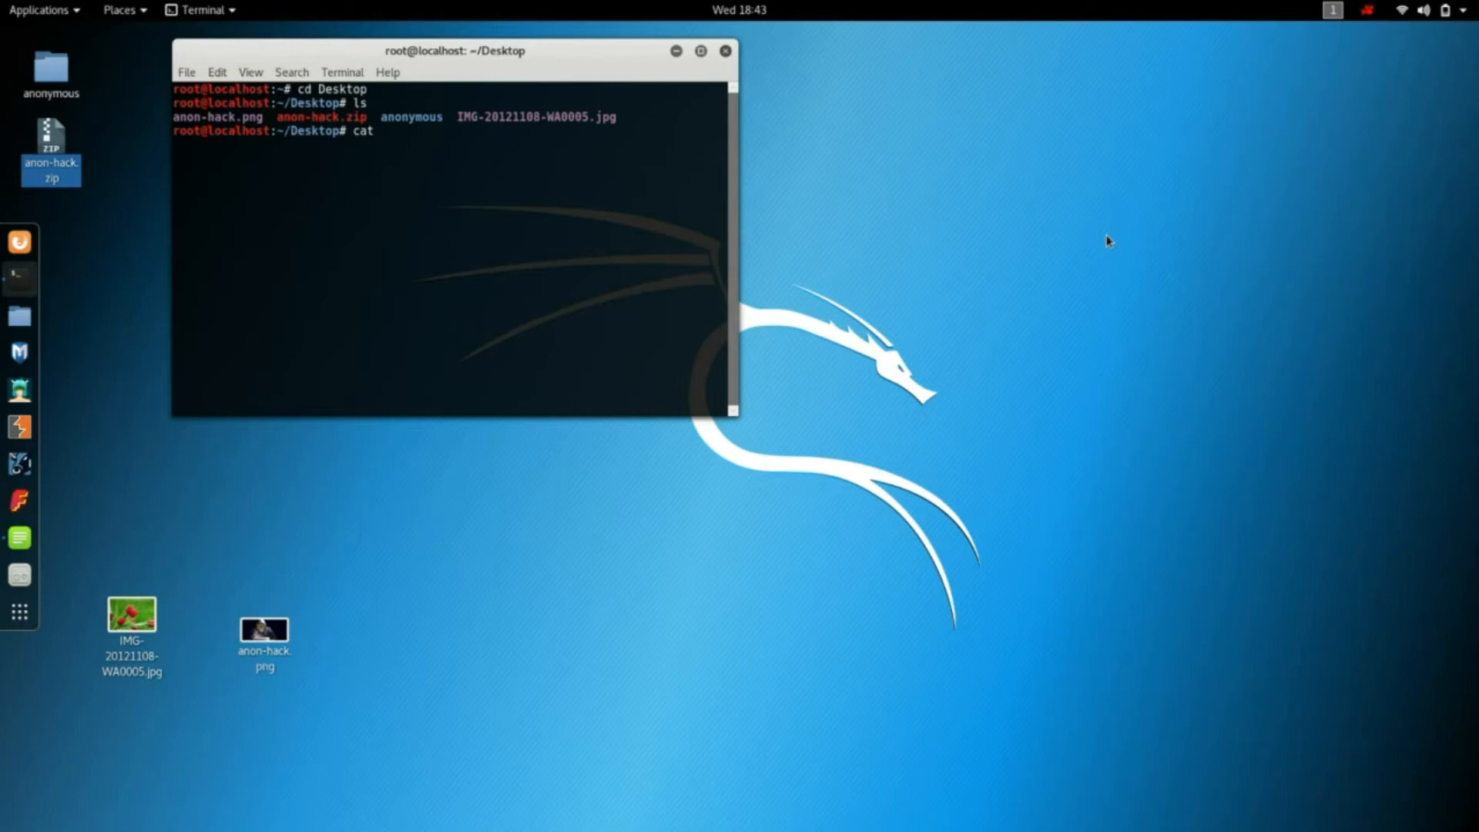
mouse_move(1075, 10)
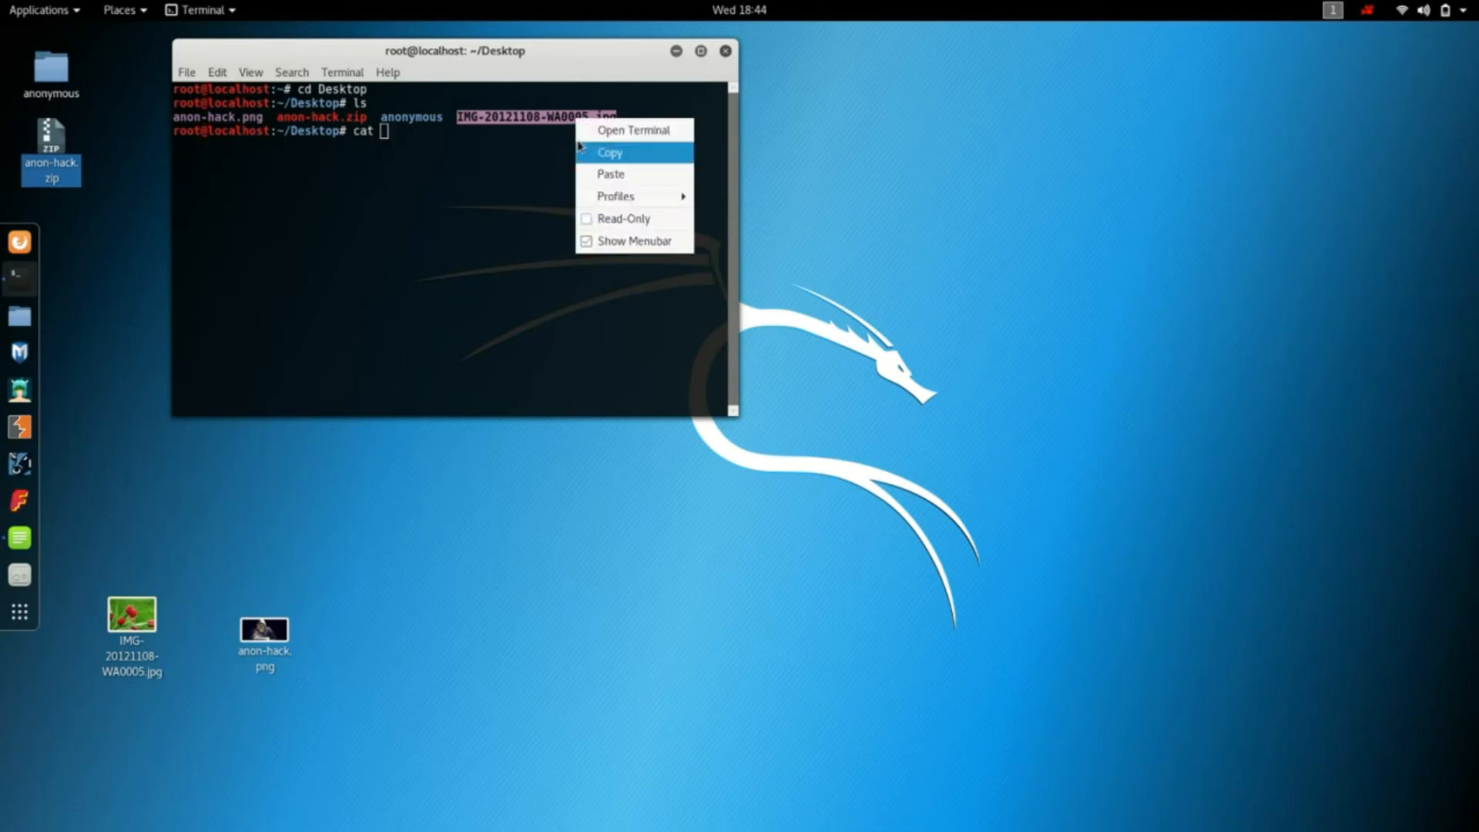
click(472, 170)
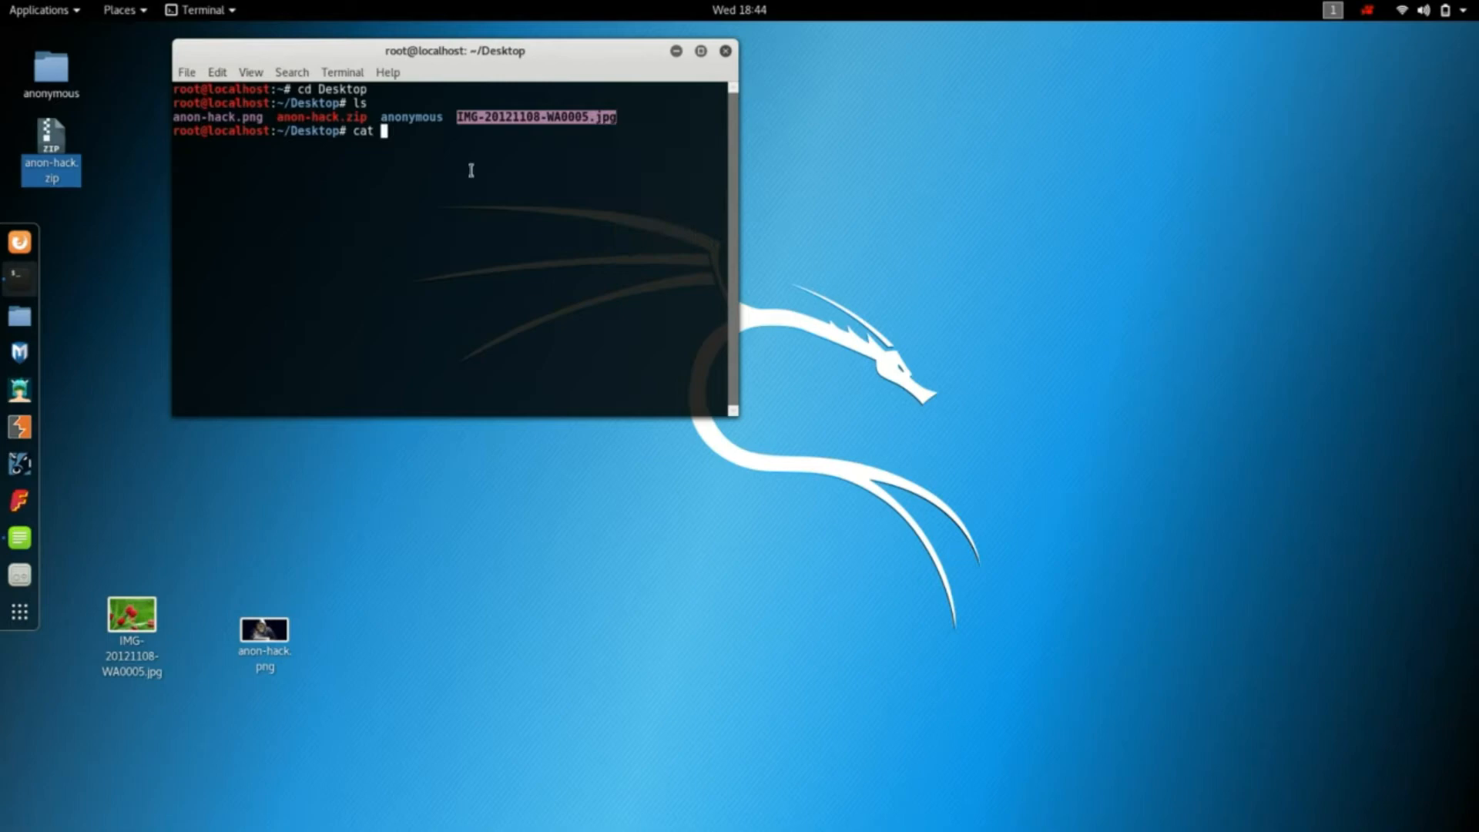
right_click(405, 151)
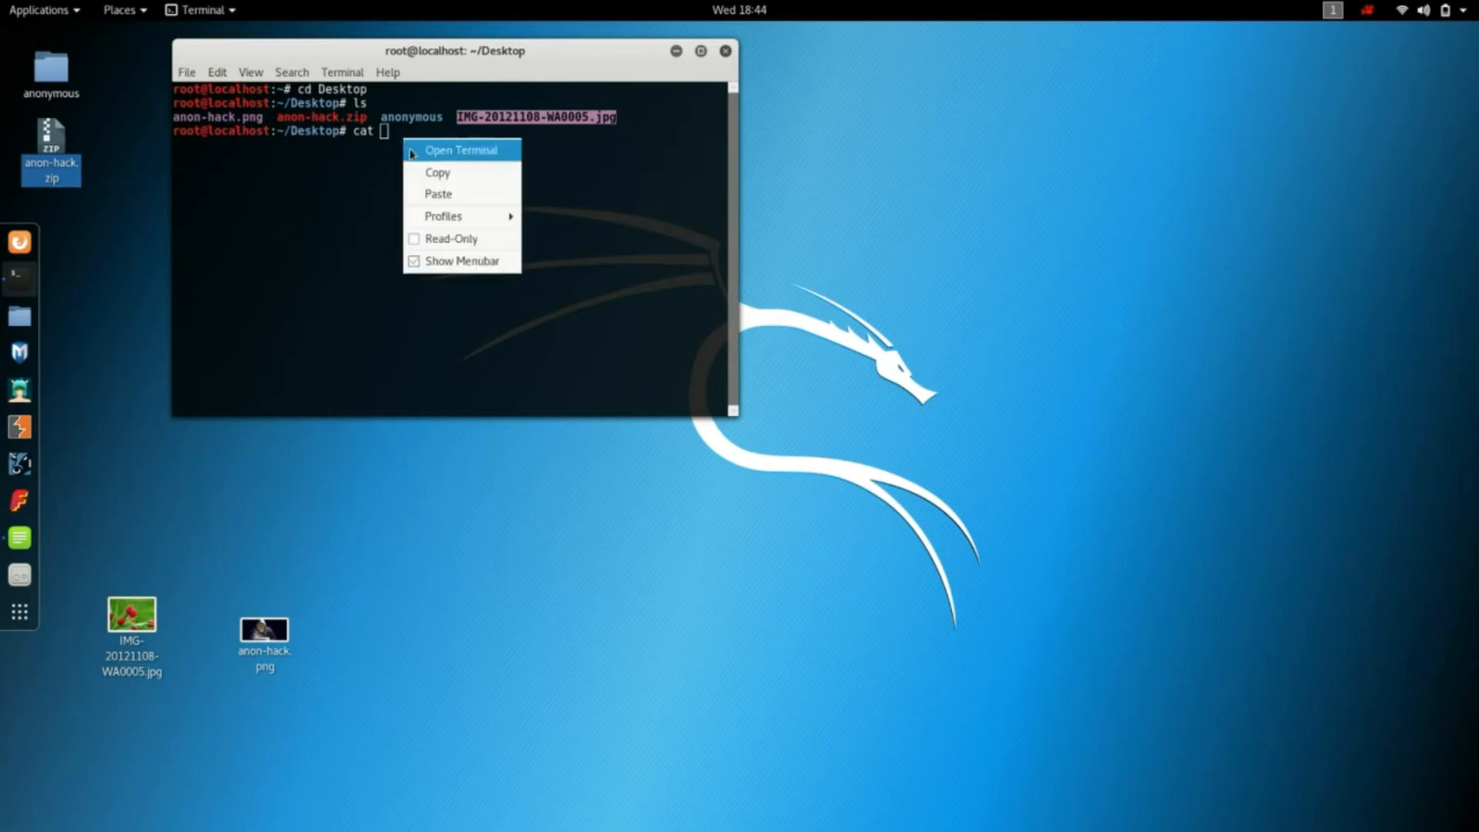
click(437, 194)
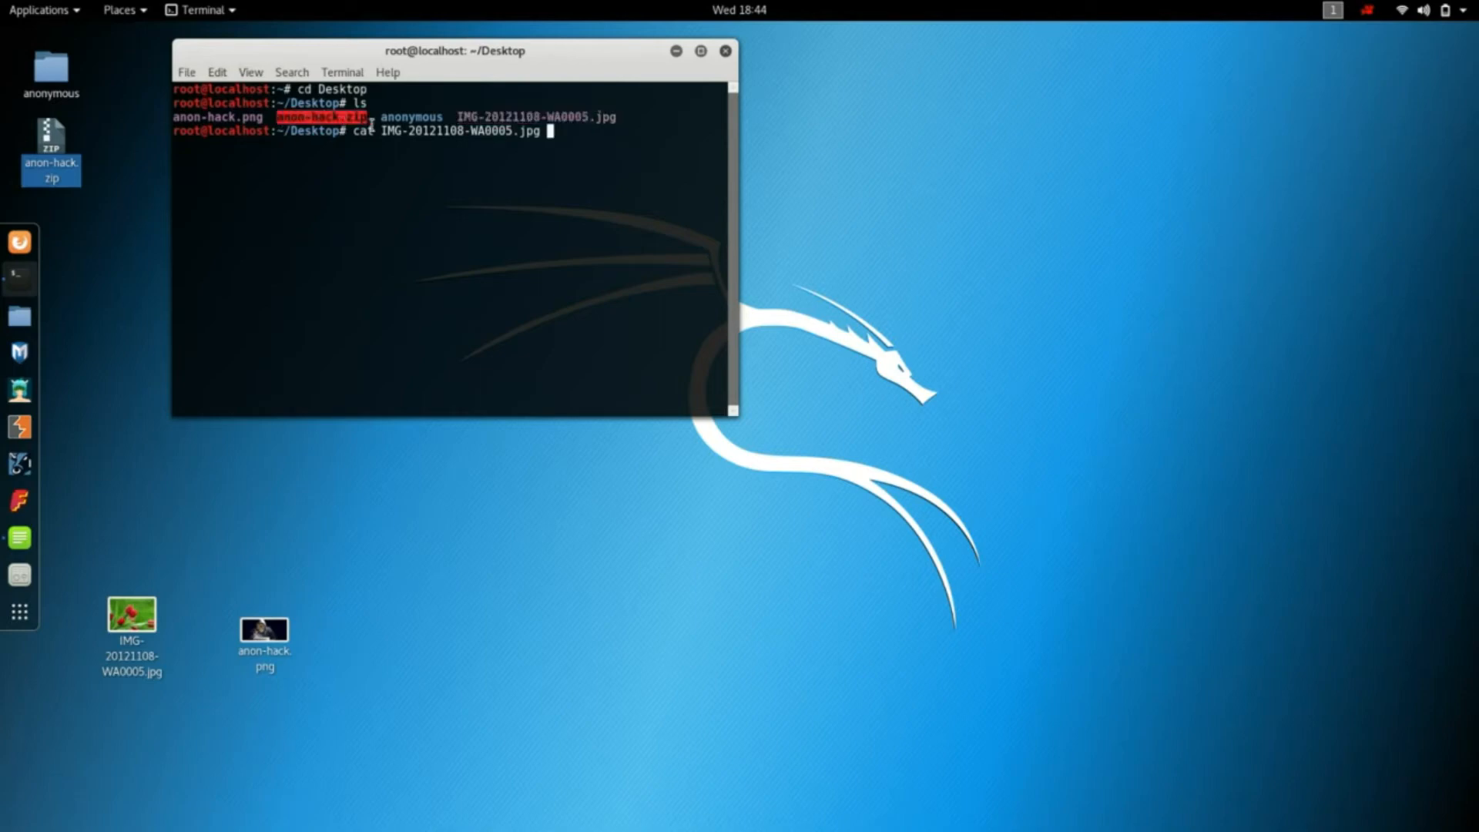
right_click(378, 128)
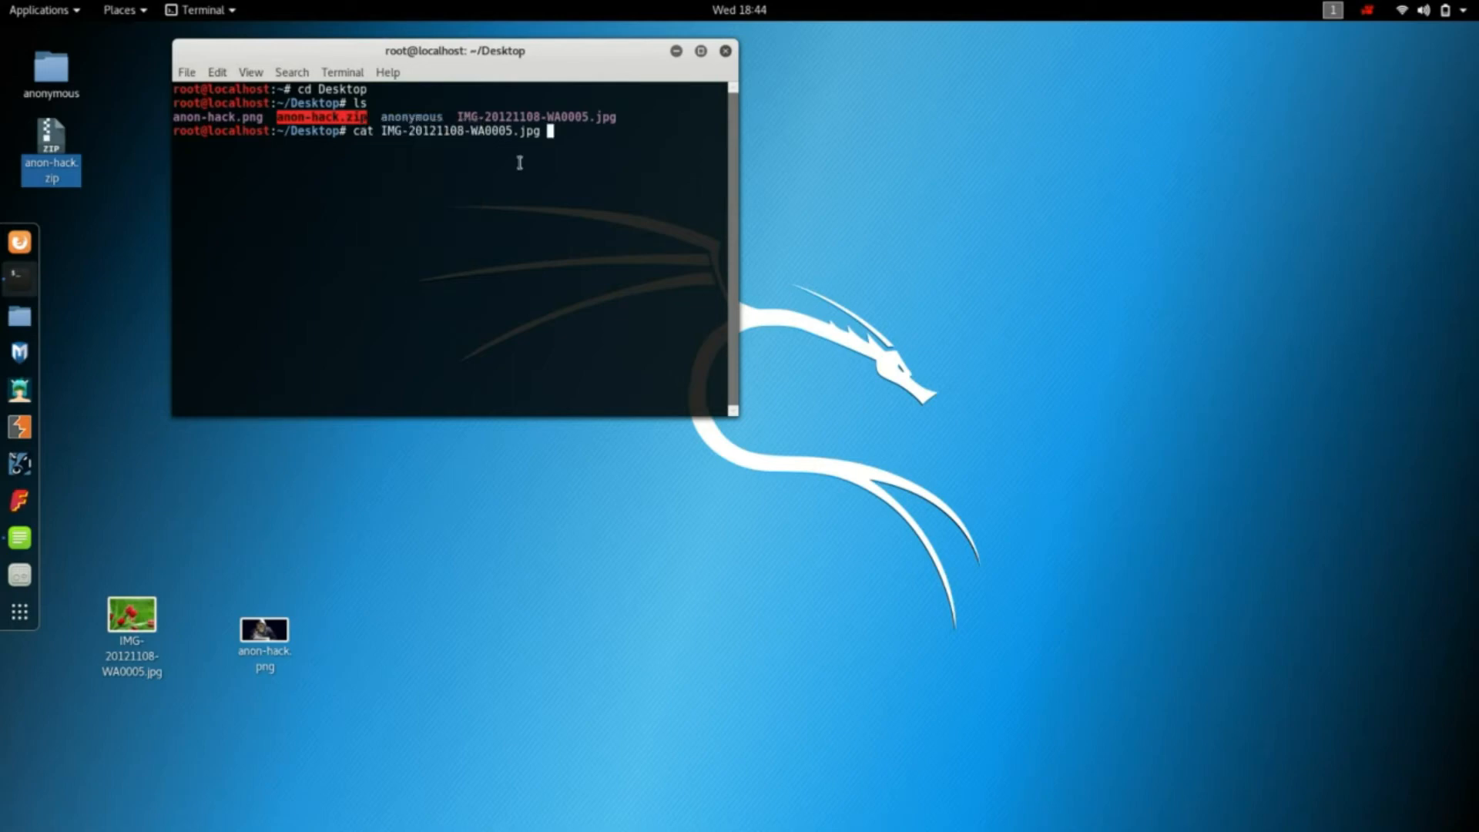
right_click(561, 132)
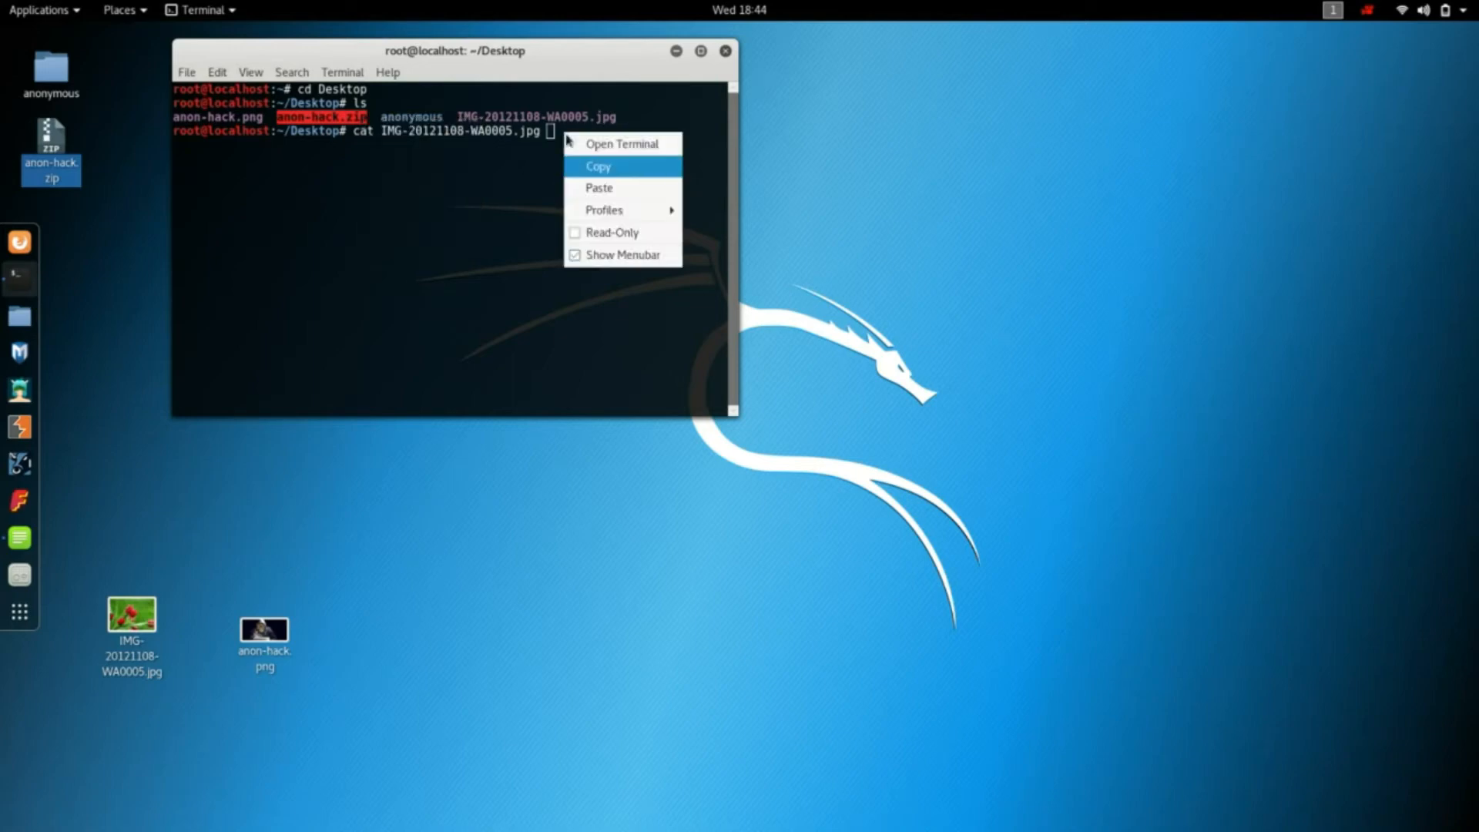
click(597, 187)
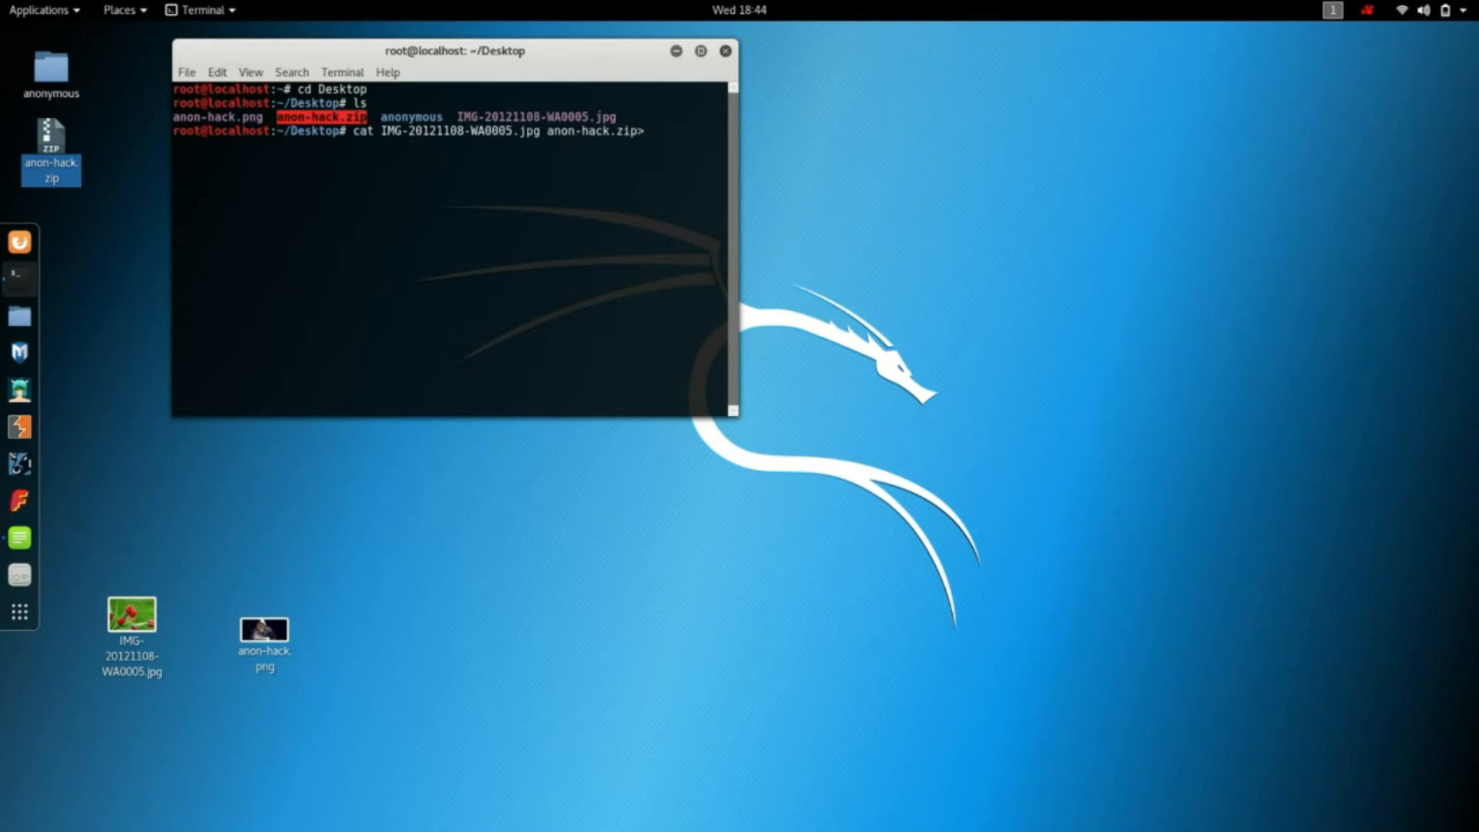
text(newfile.)
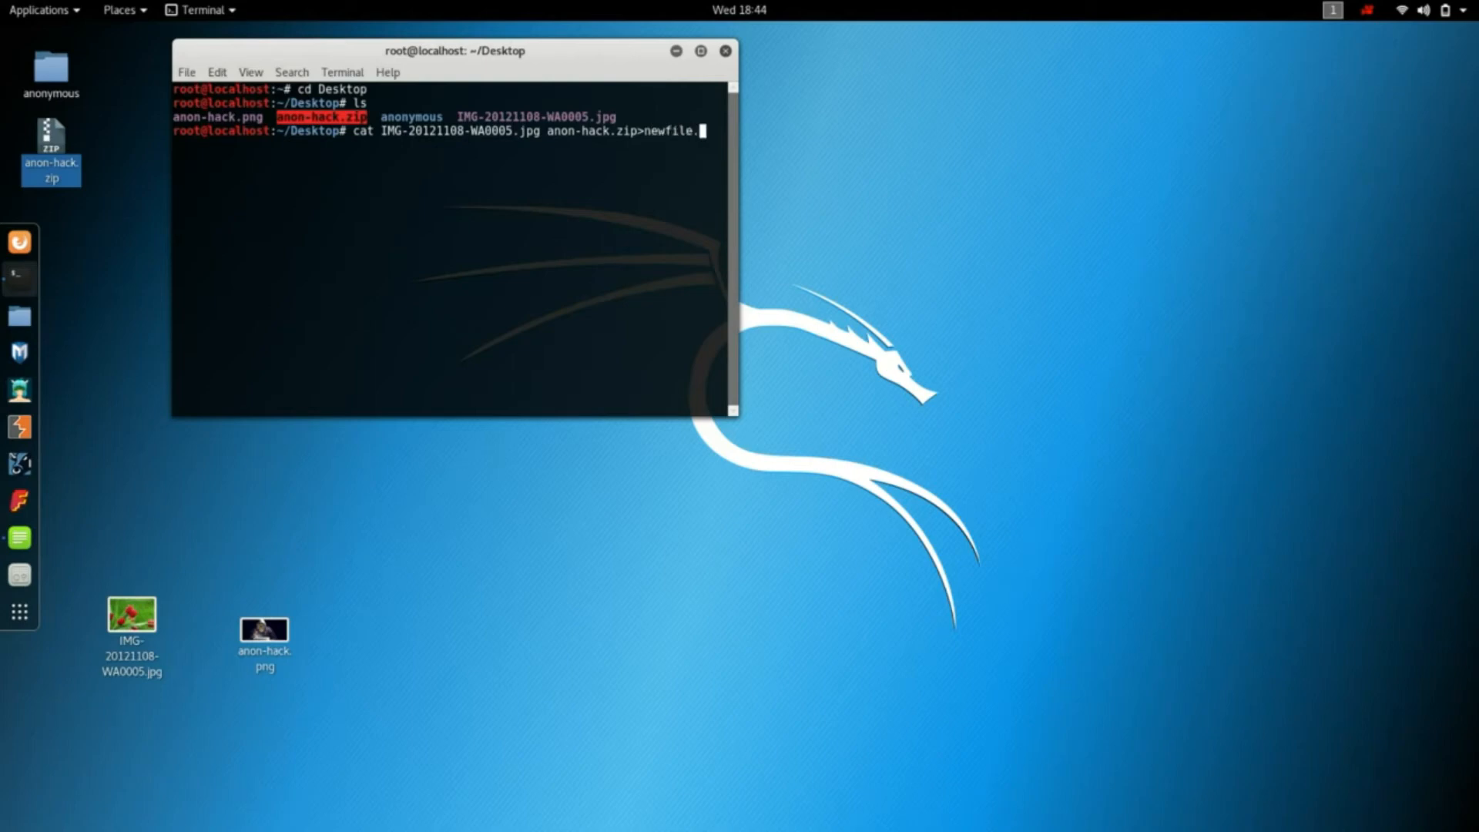
text(jpg)
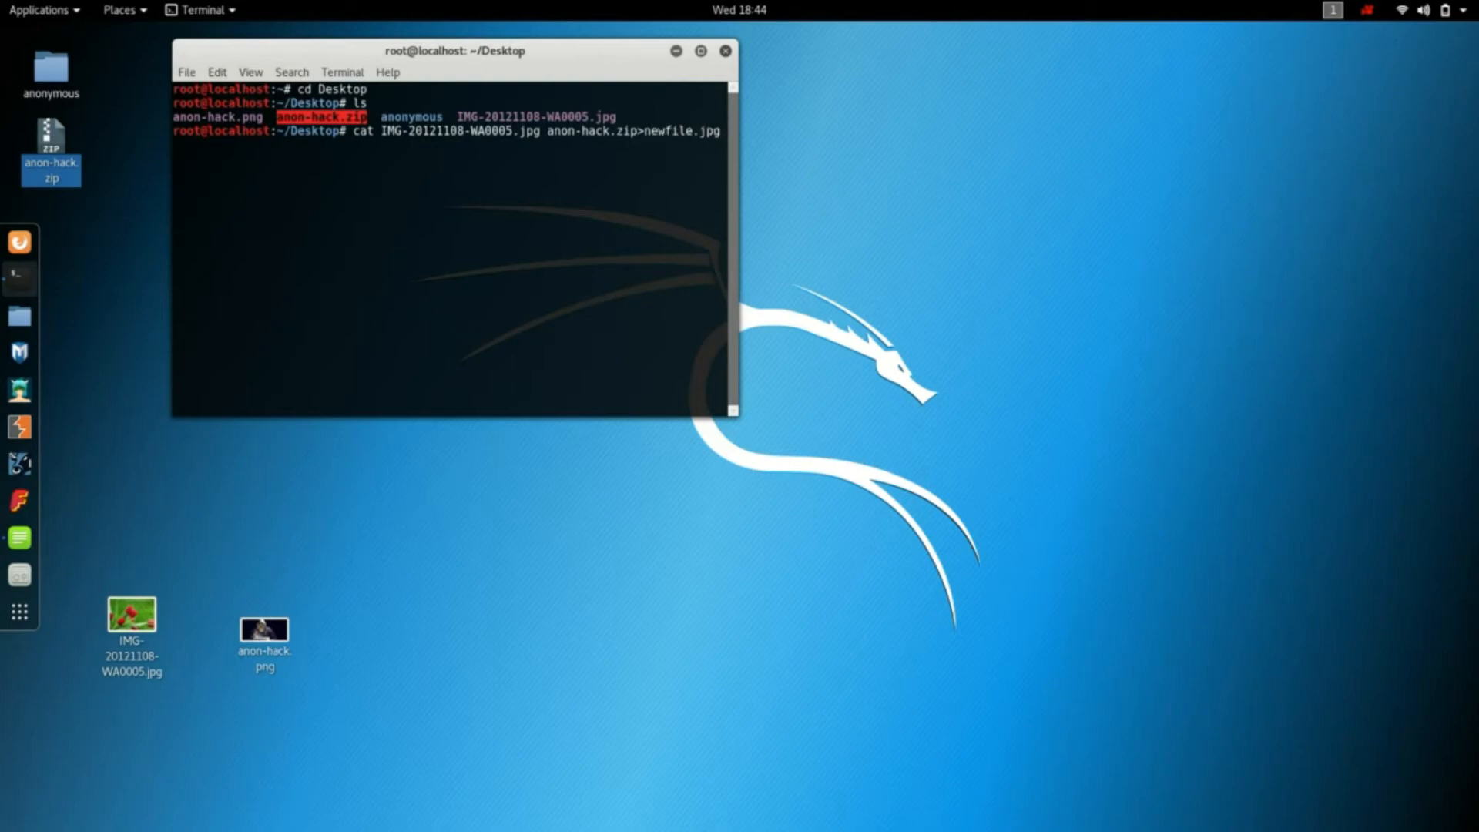
key(Return)
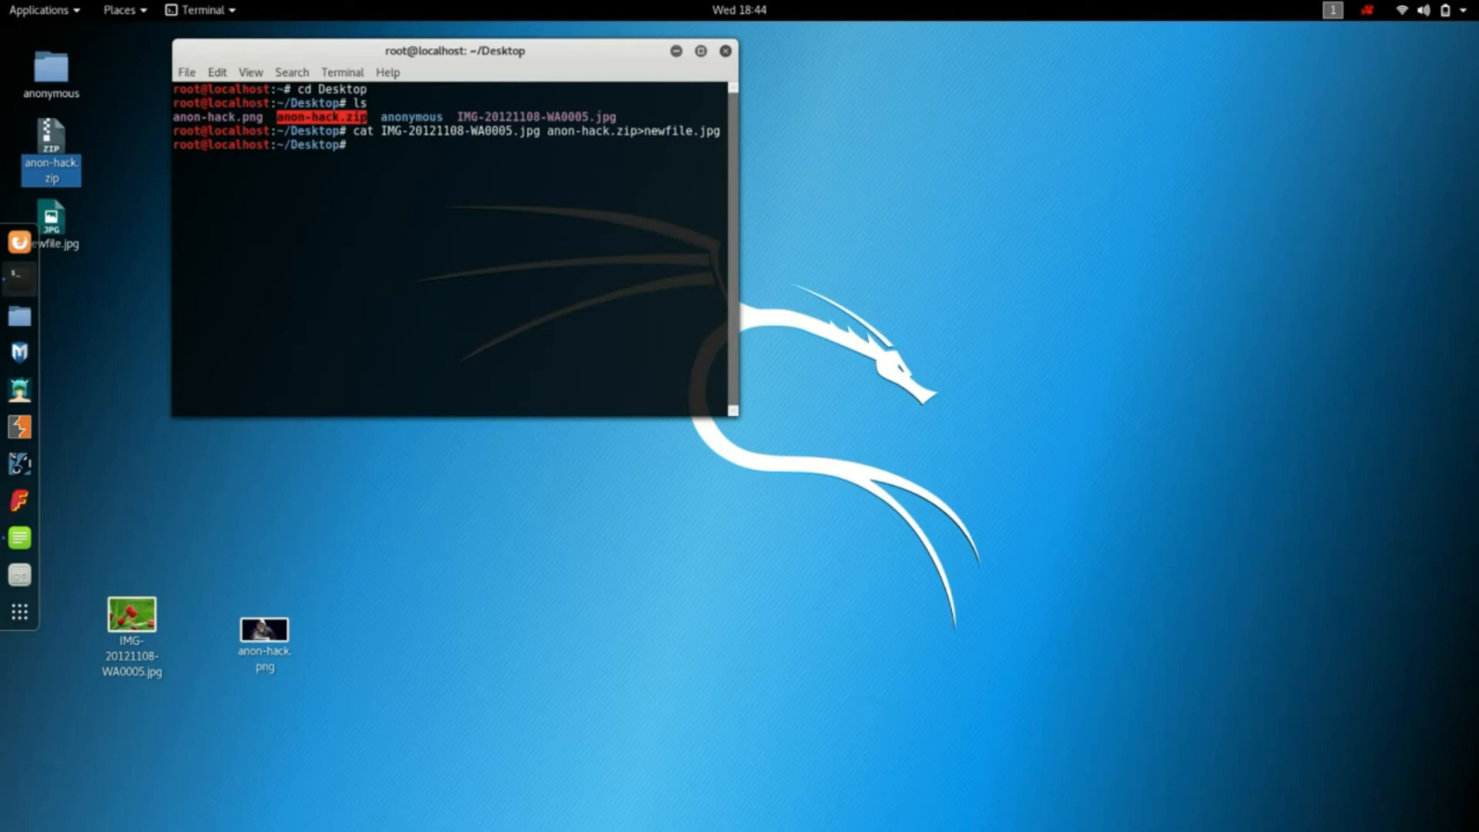
mouse_move(119, 267)
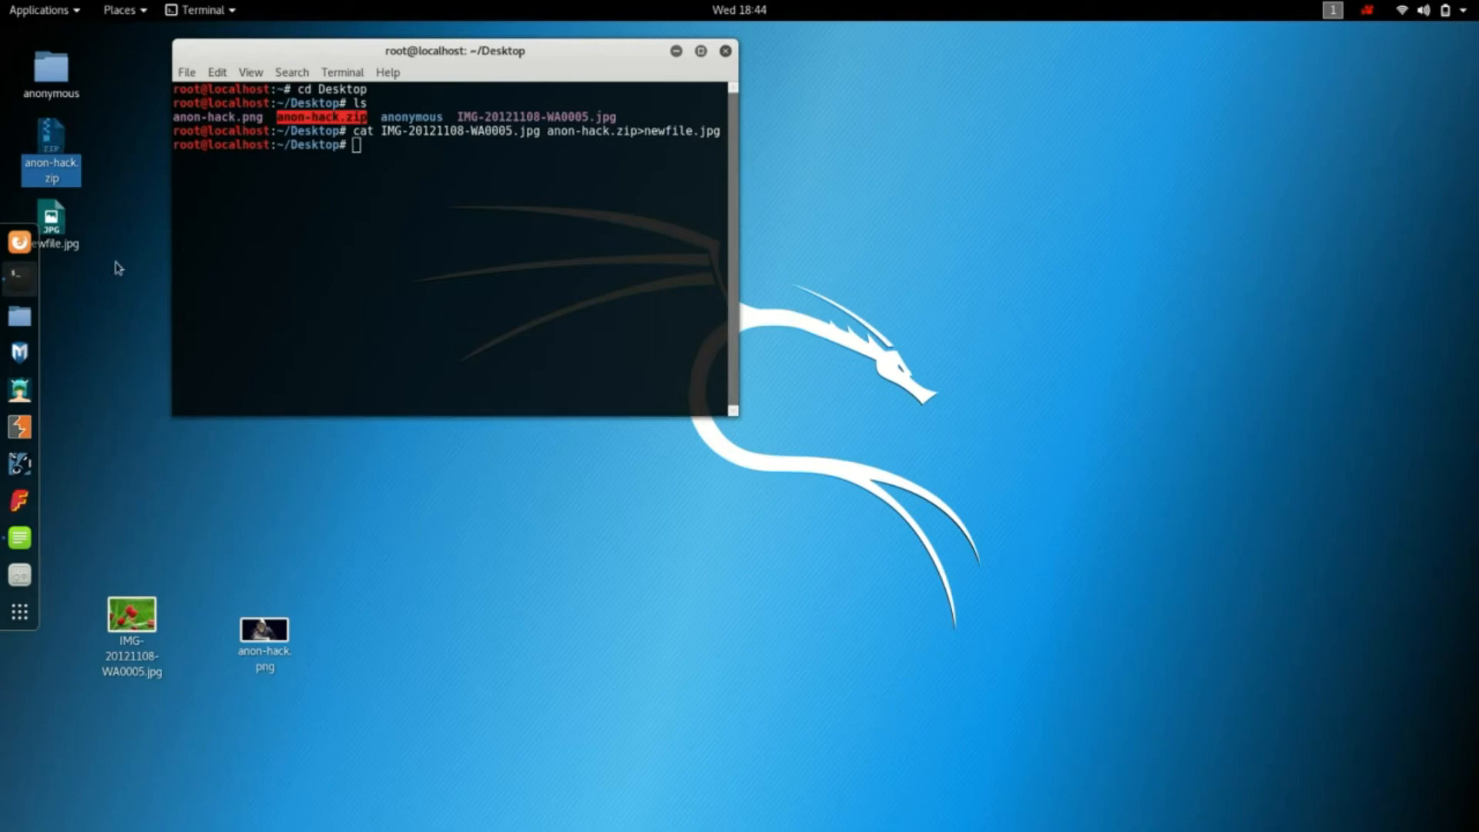
double_click(52, 224)
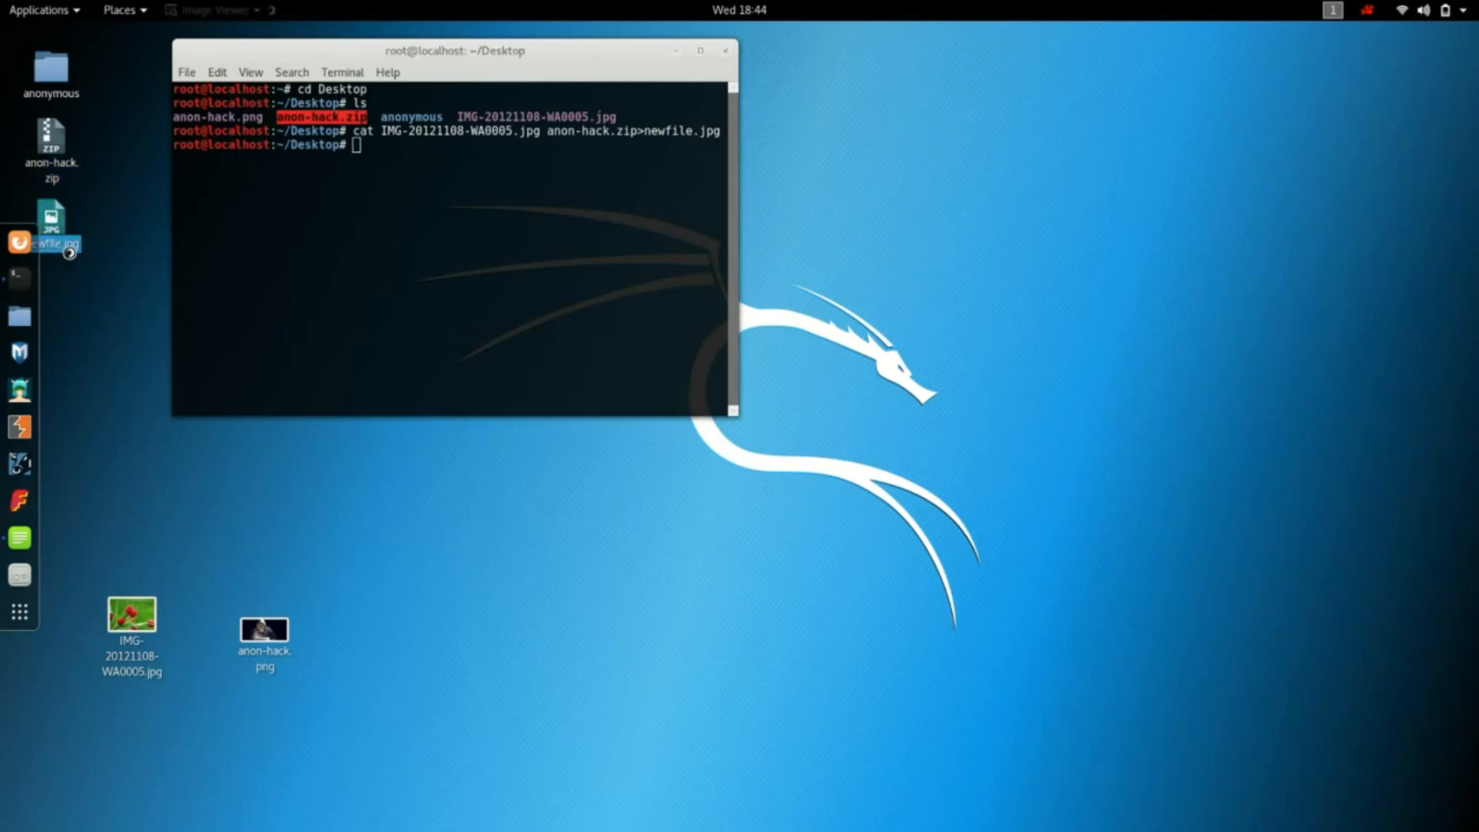
double_click(53, 221)
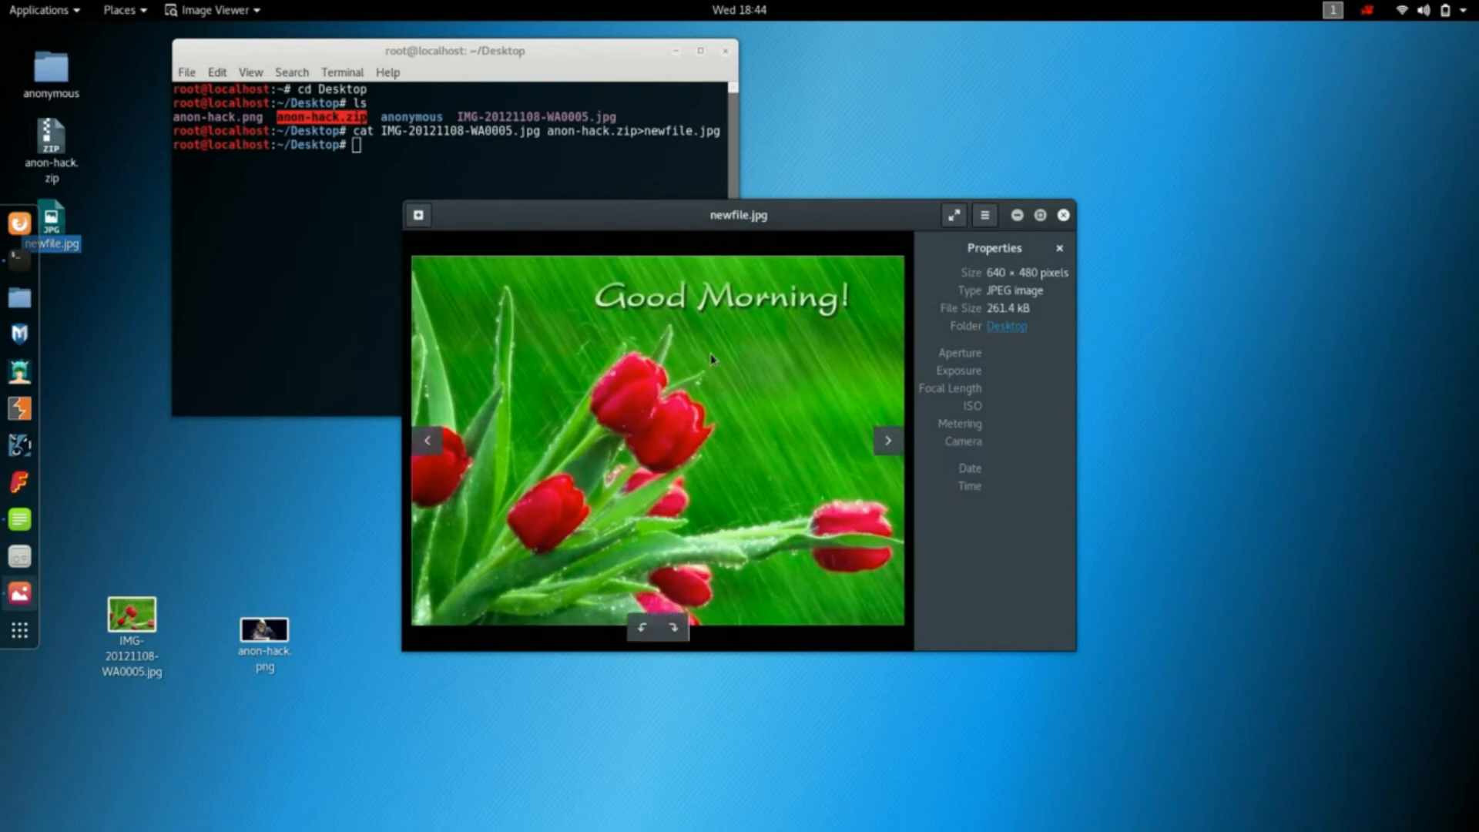
mouse_move(1066, 225)
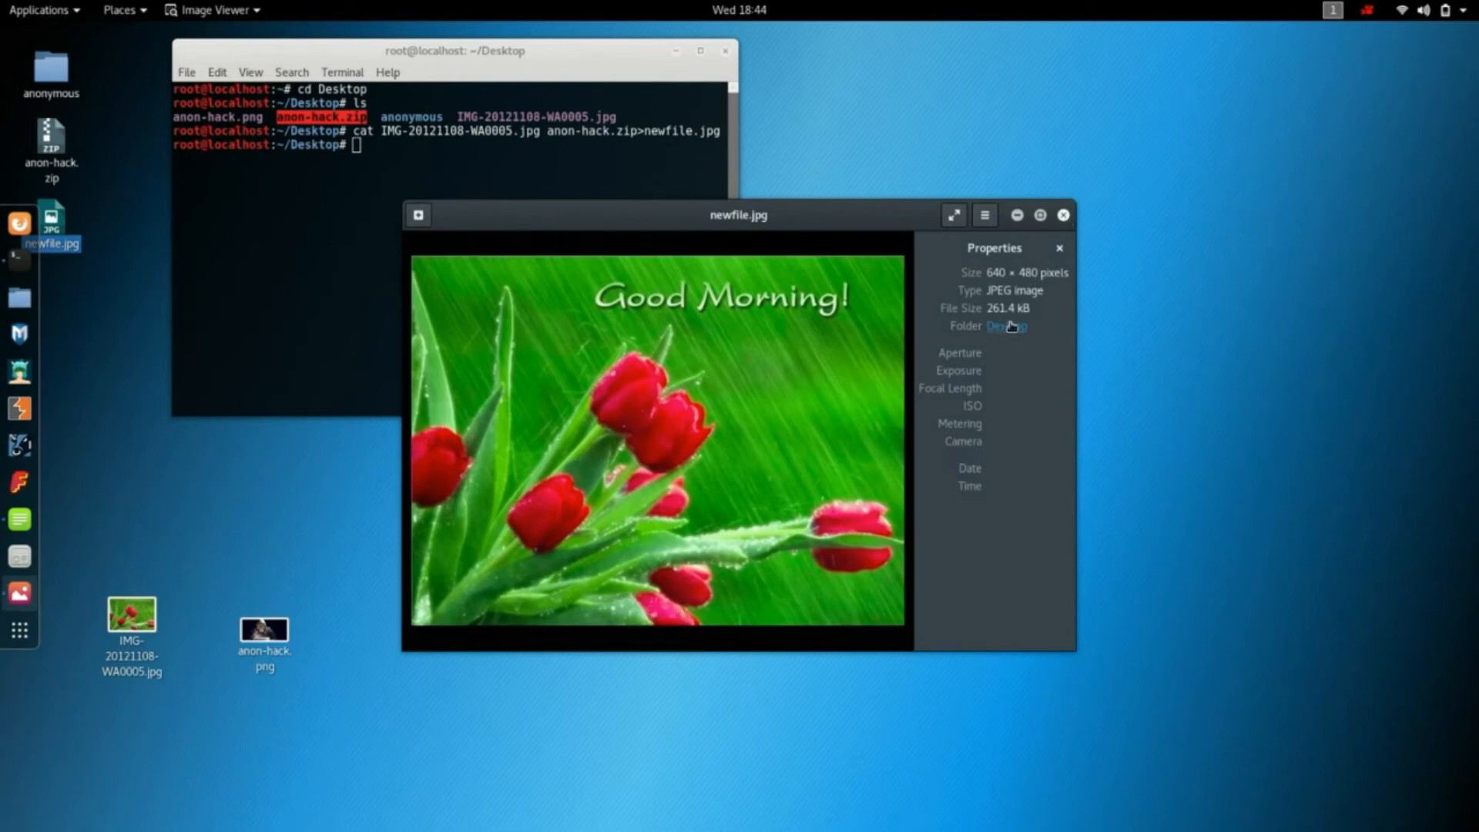
mouse_move(1074, 229)
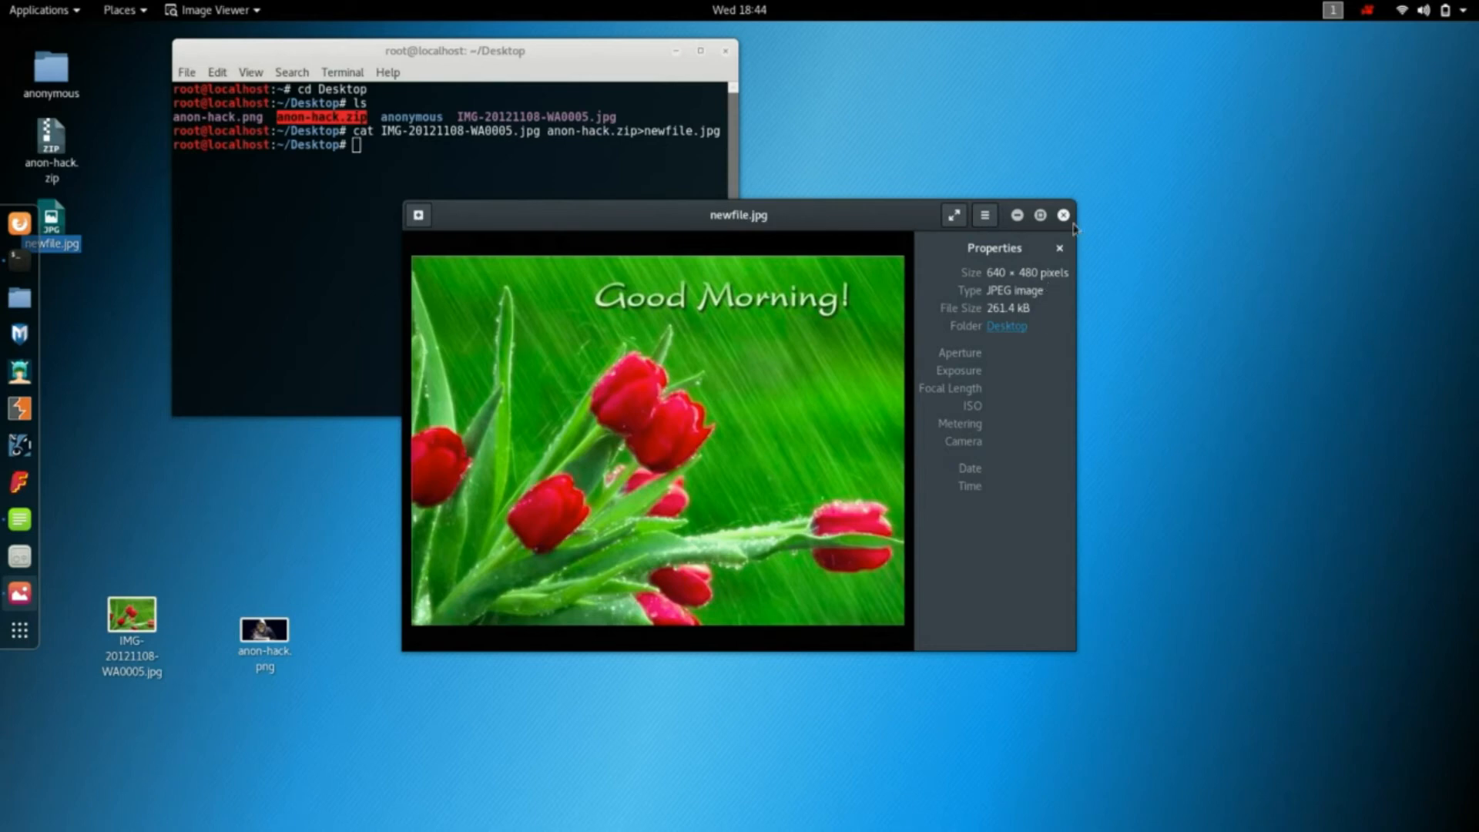
click(1063, 216)
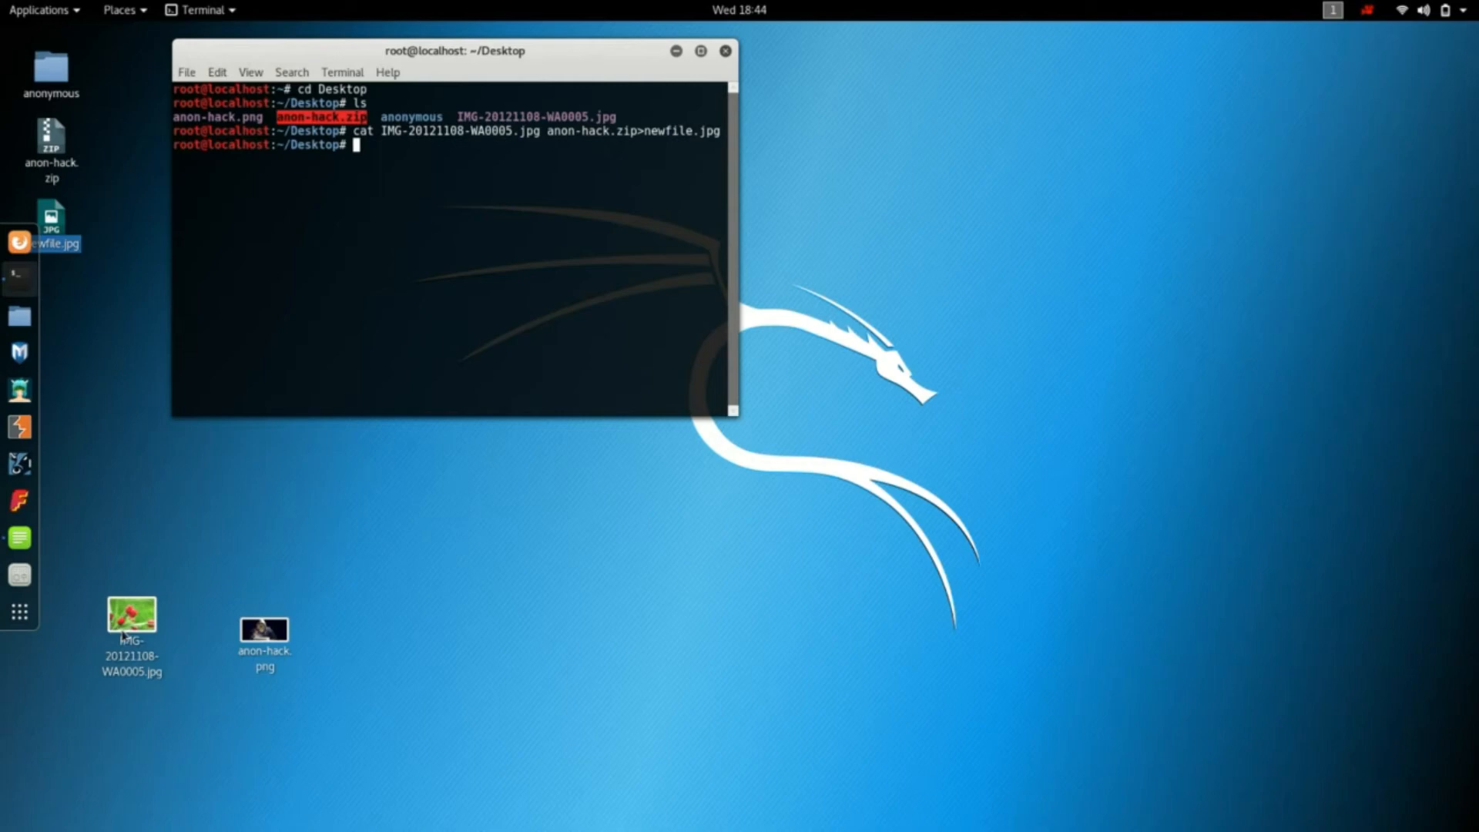
click(131, 616)
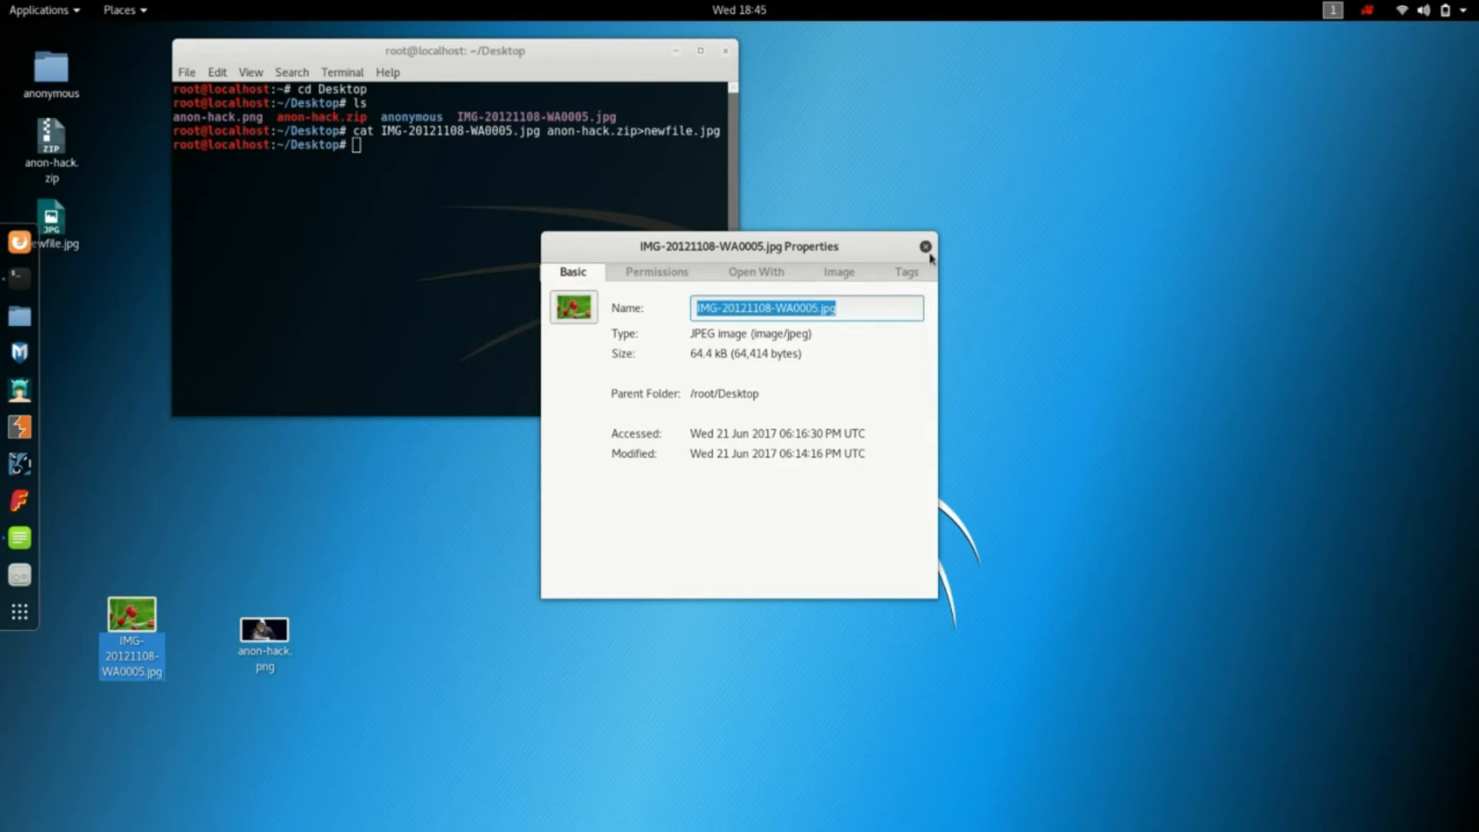
click(926, 247)
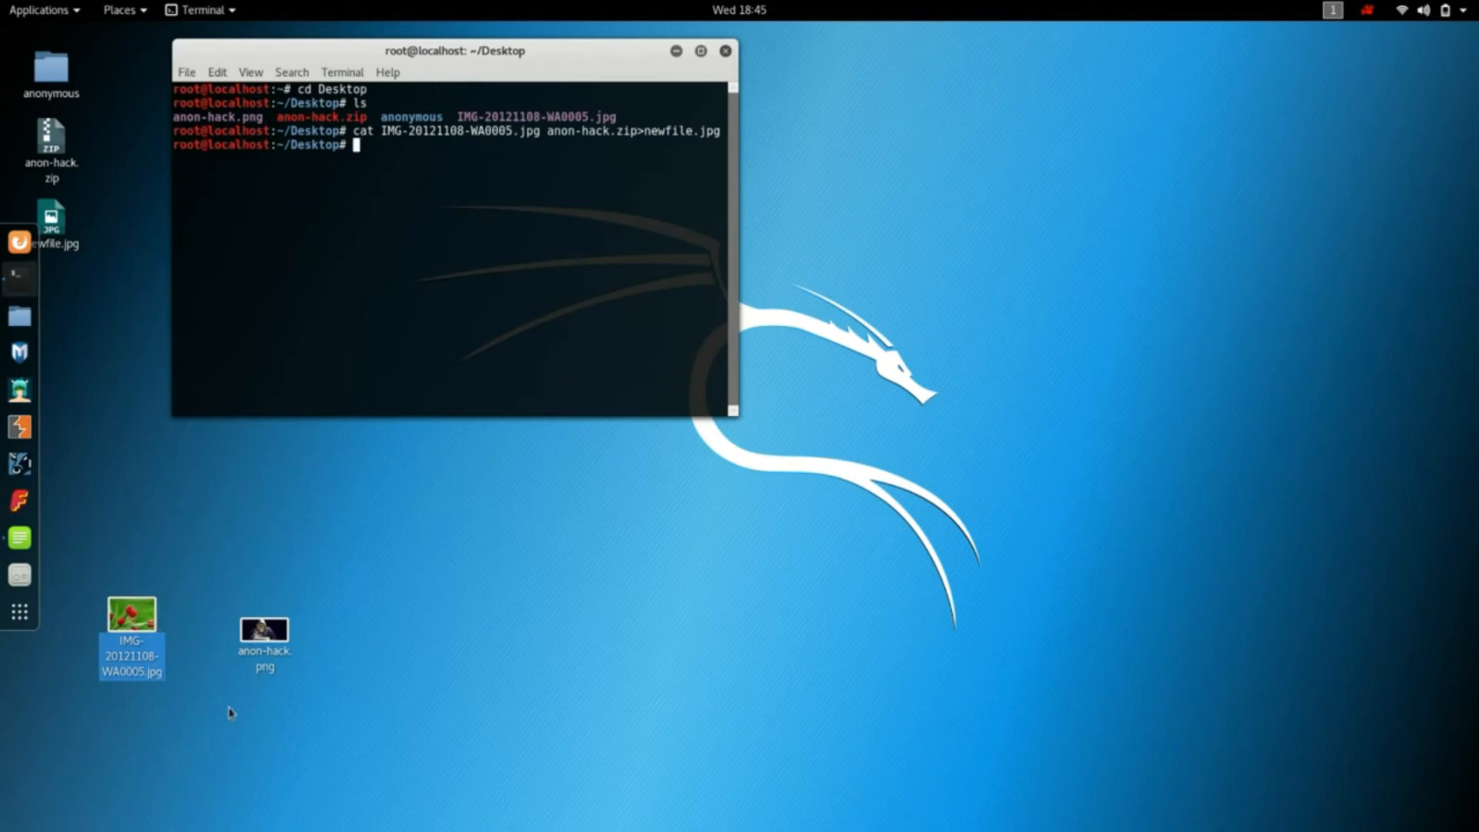
mouse_move(366, 581)
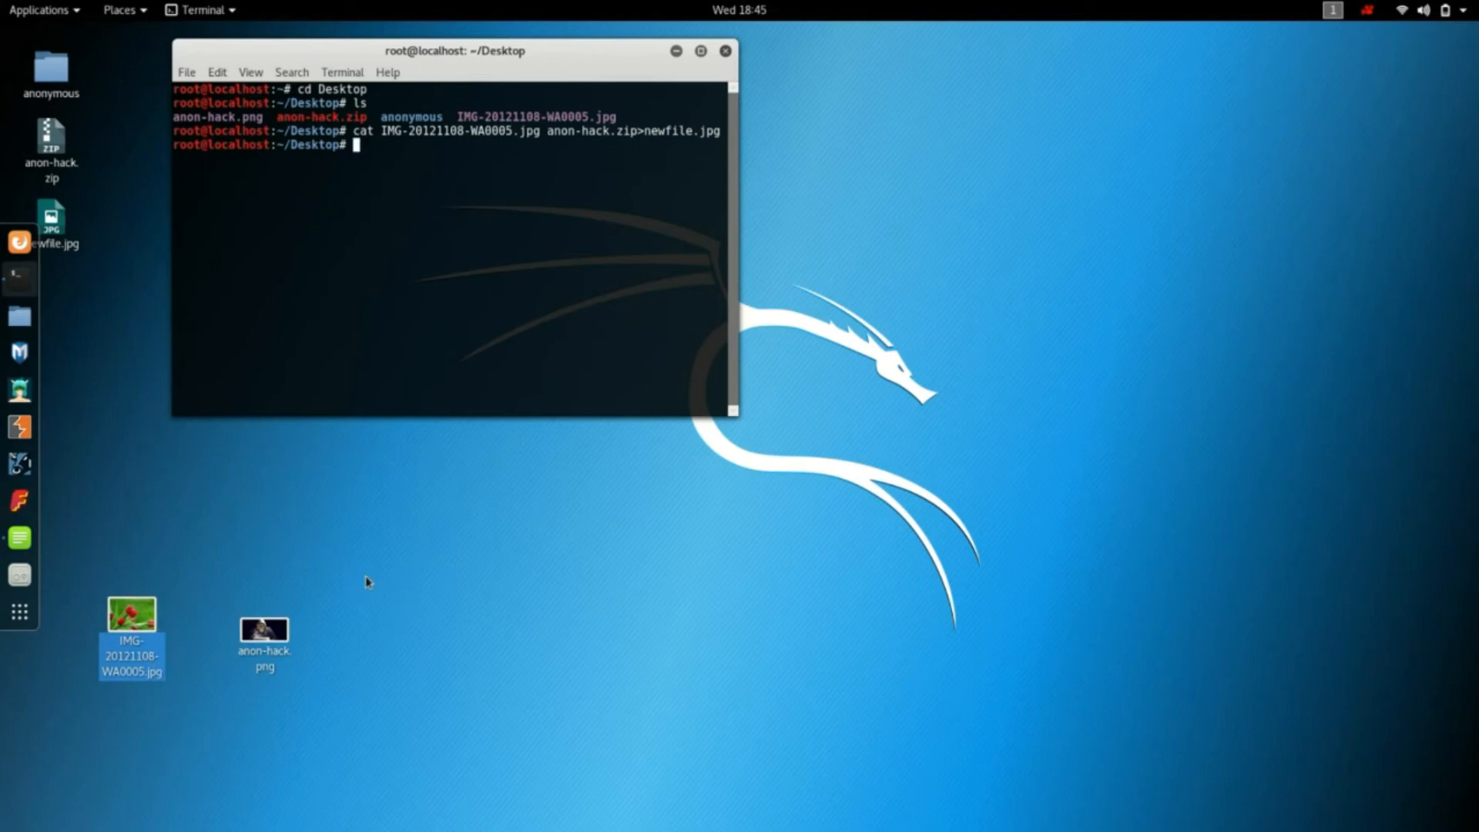
mouse_move(247, 595)
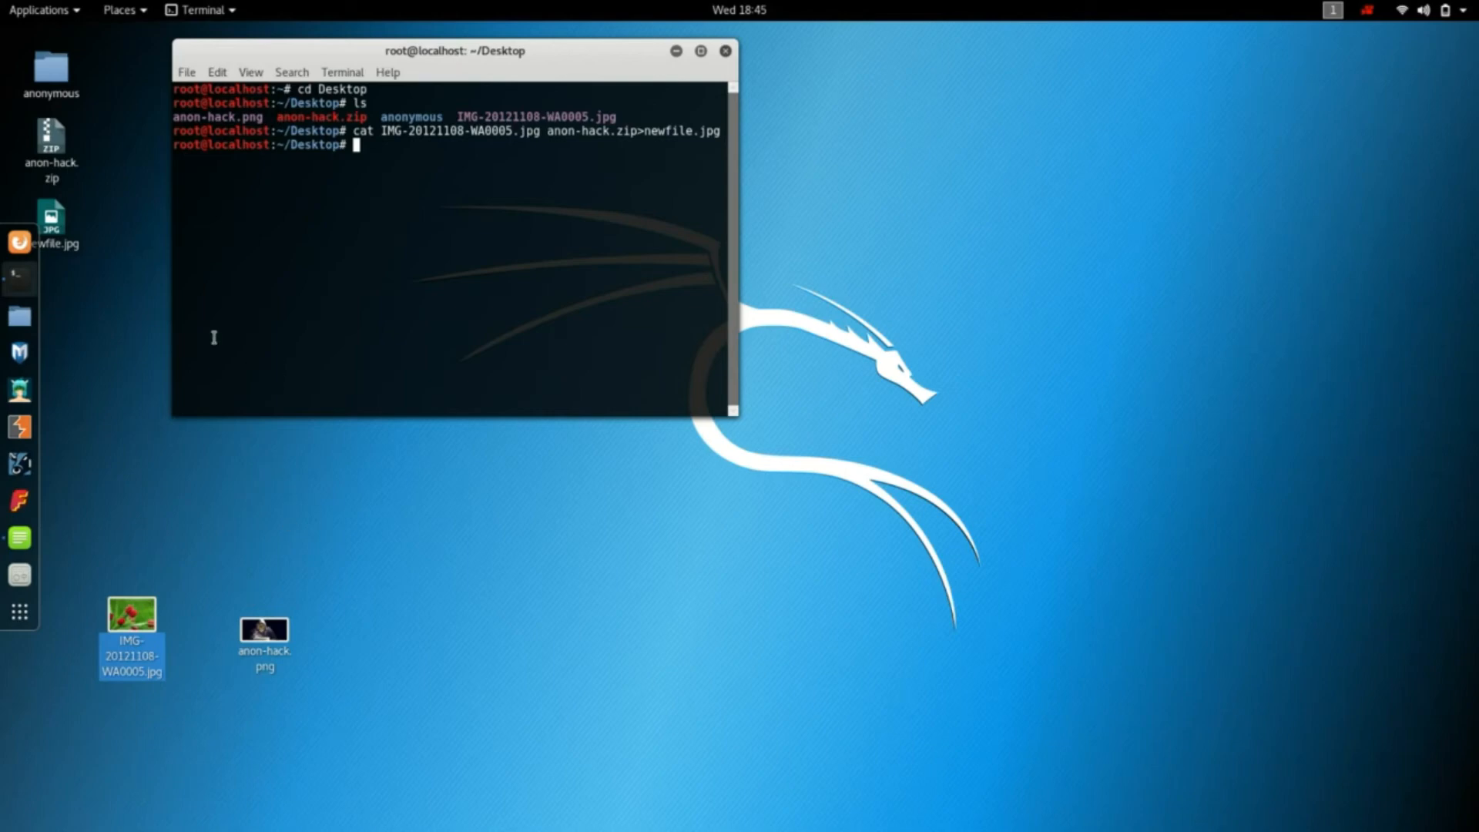
- Create a new desktop folder named separete from the desktop context menu
right_click(53, 241)
text(d)
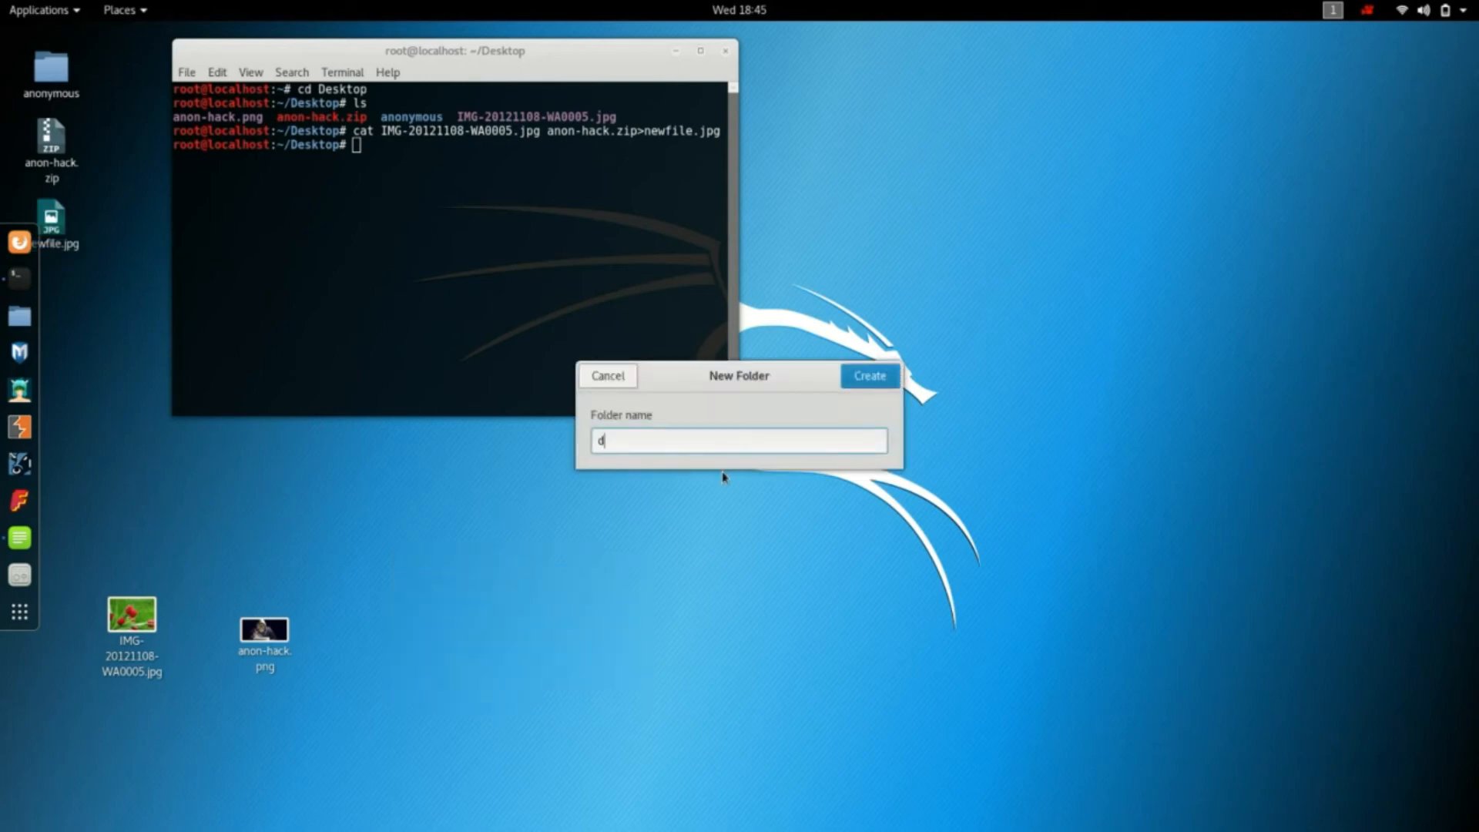
text(sep)
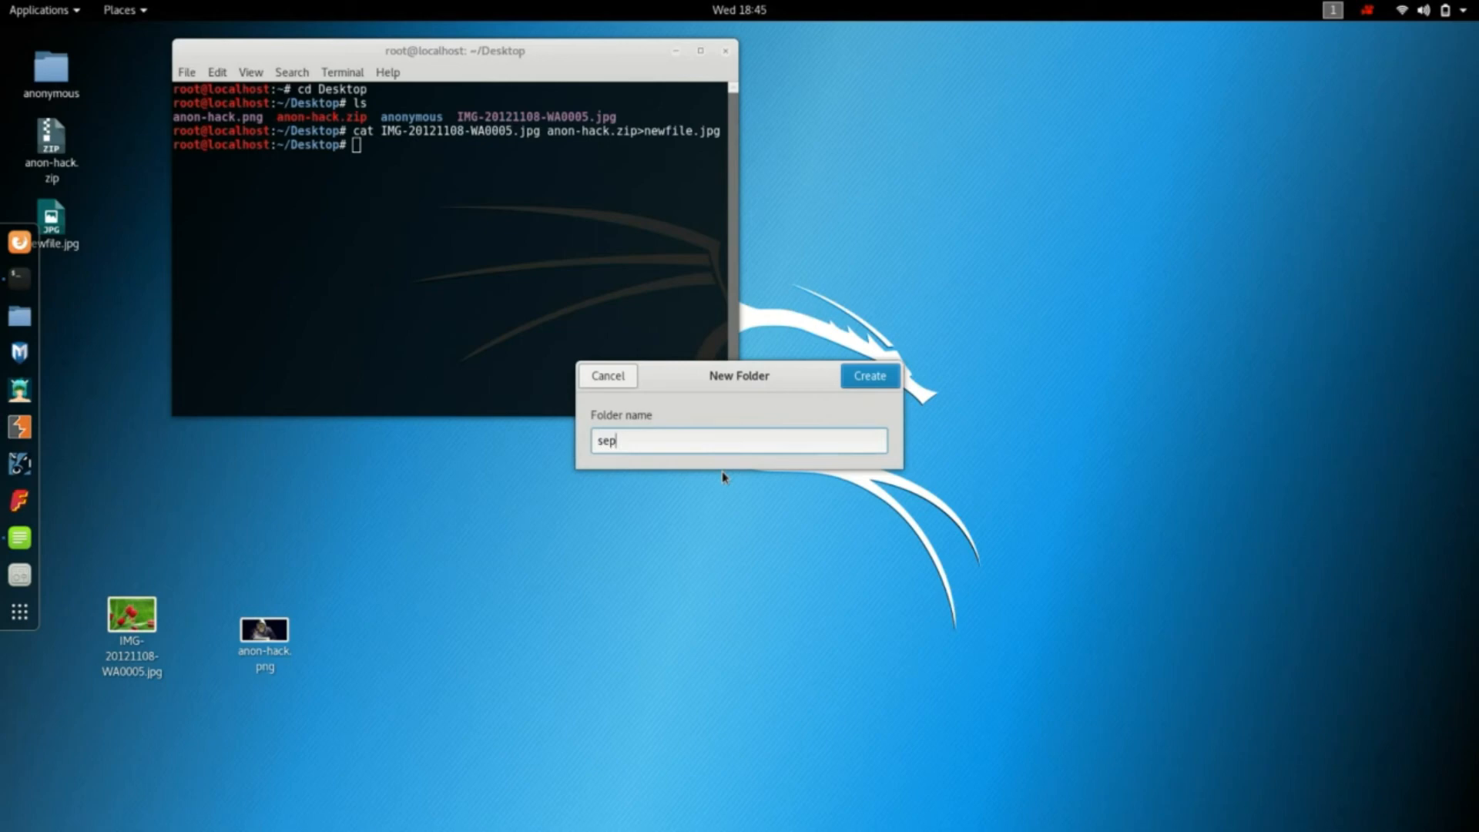
text(arey)
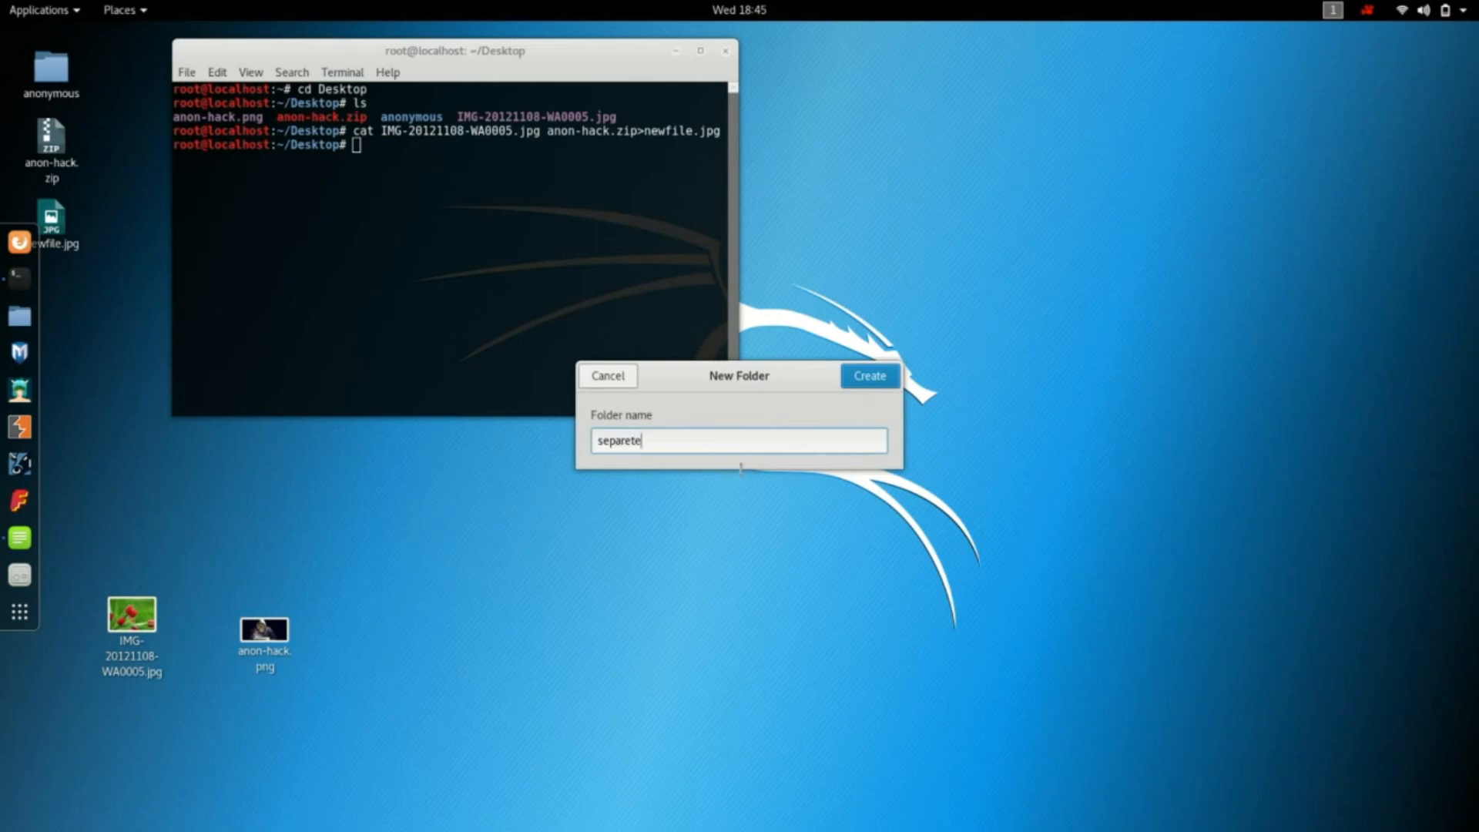
click(868, 376)
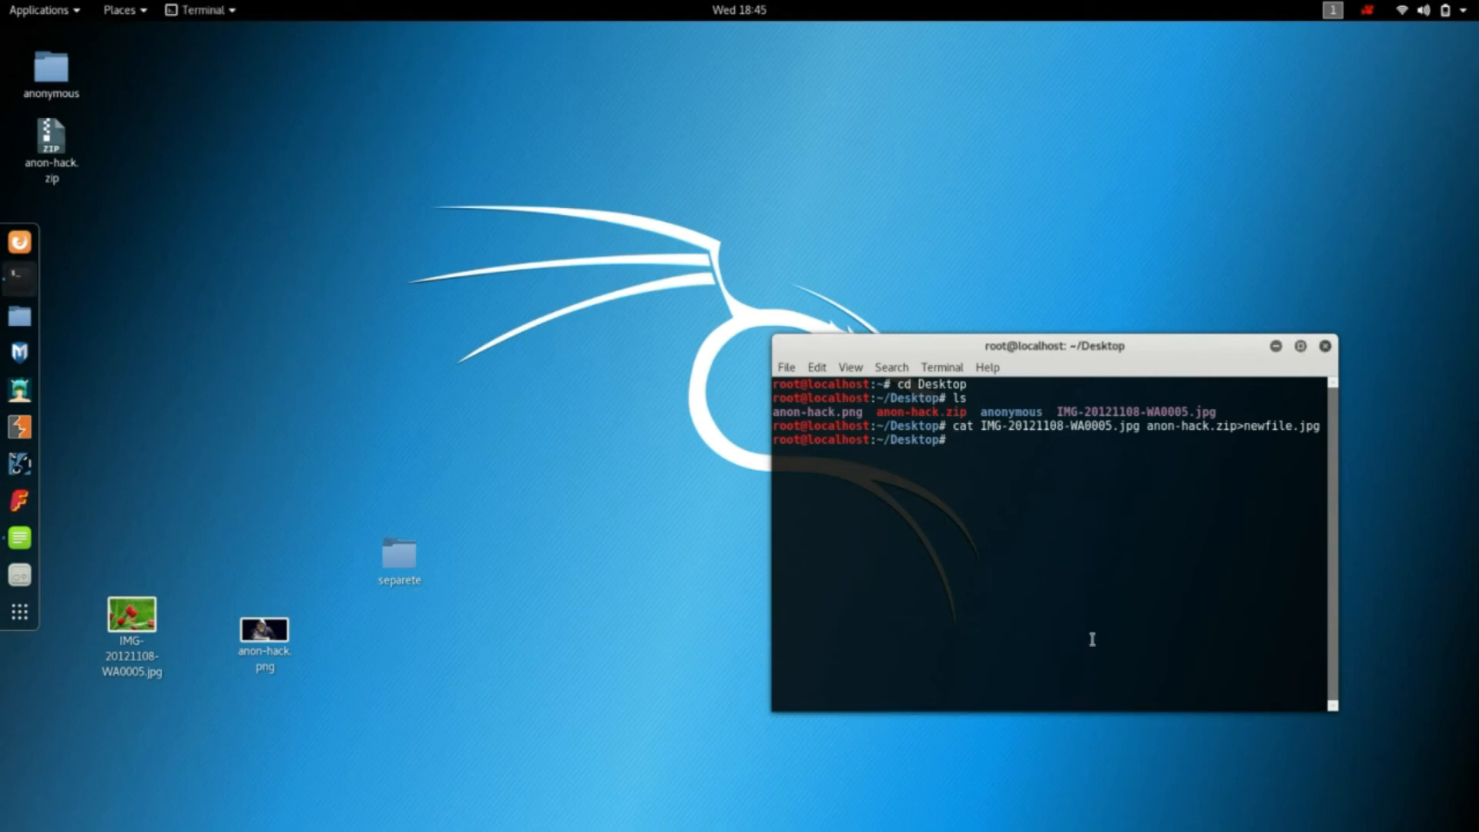
- Change into the separete folder (after a misspelled attempt) and list newfile.jpg inside it
text(cd separ)
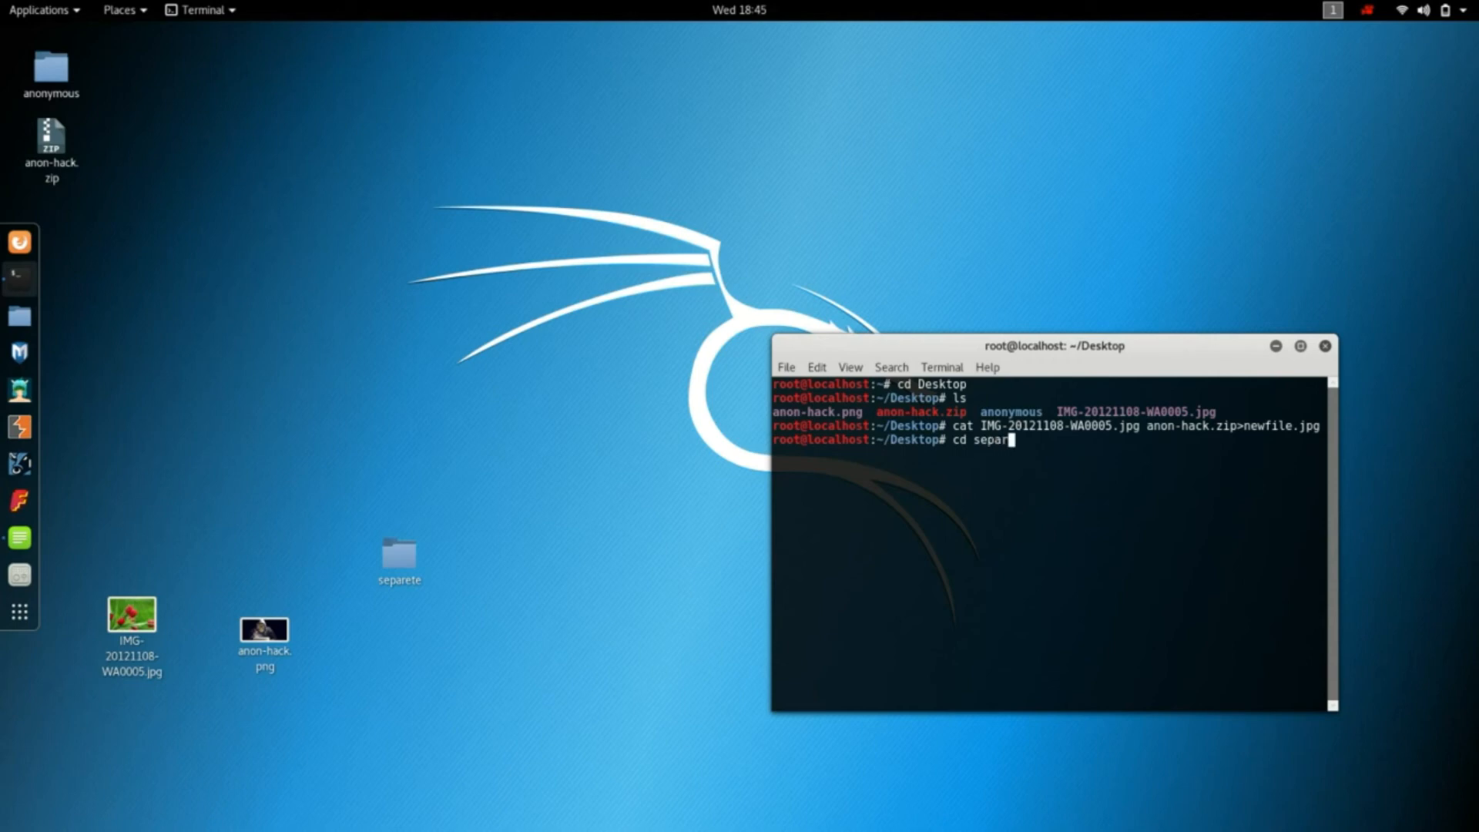
key(Return)
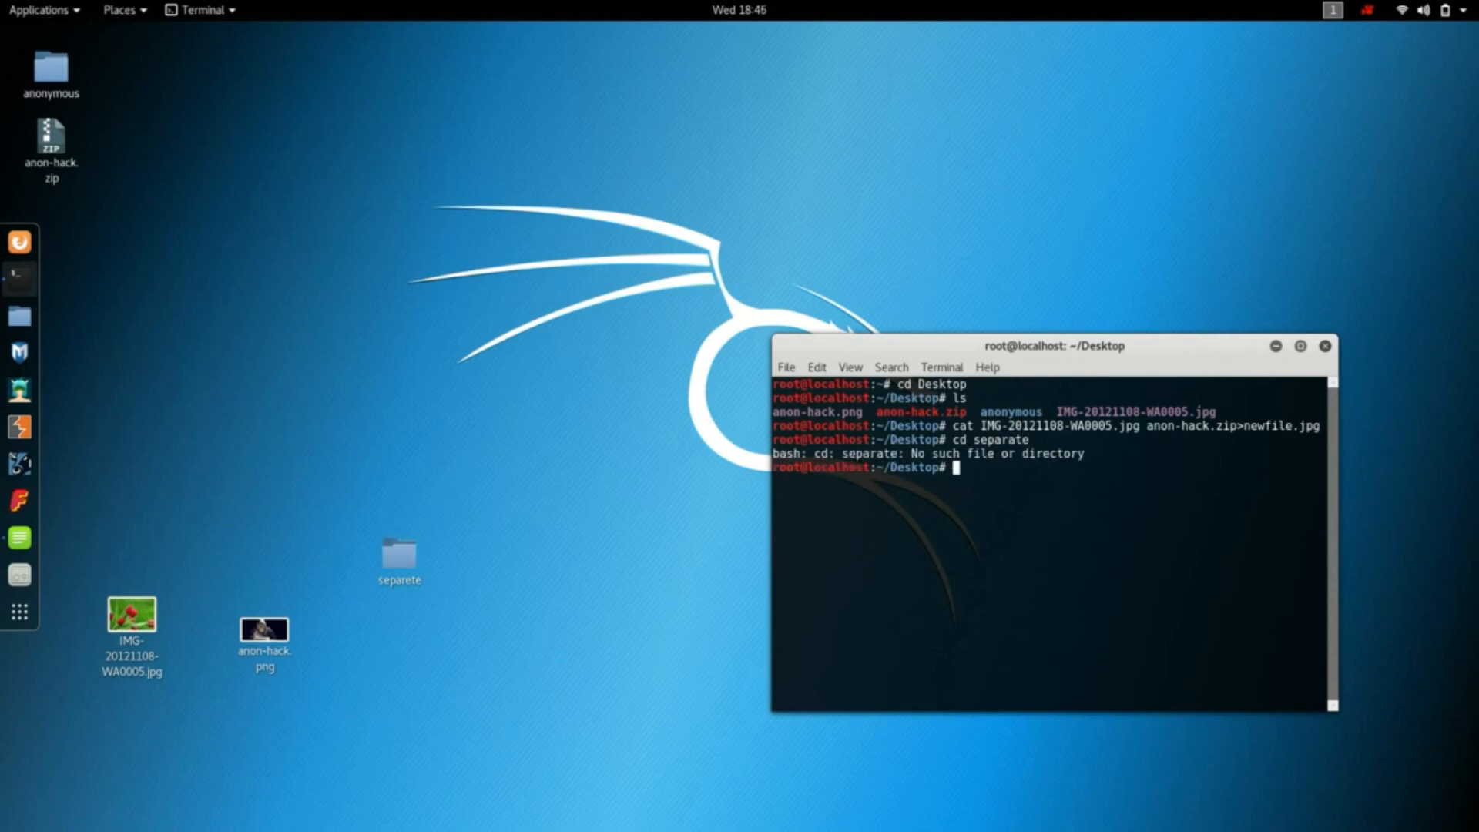
text(cd separate)
text(l)
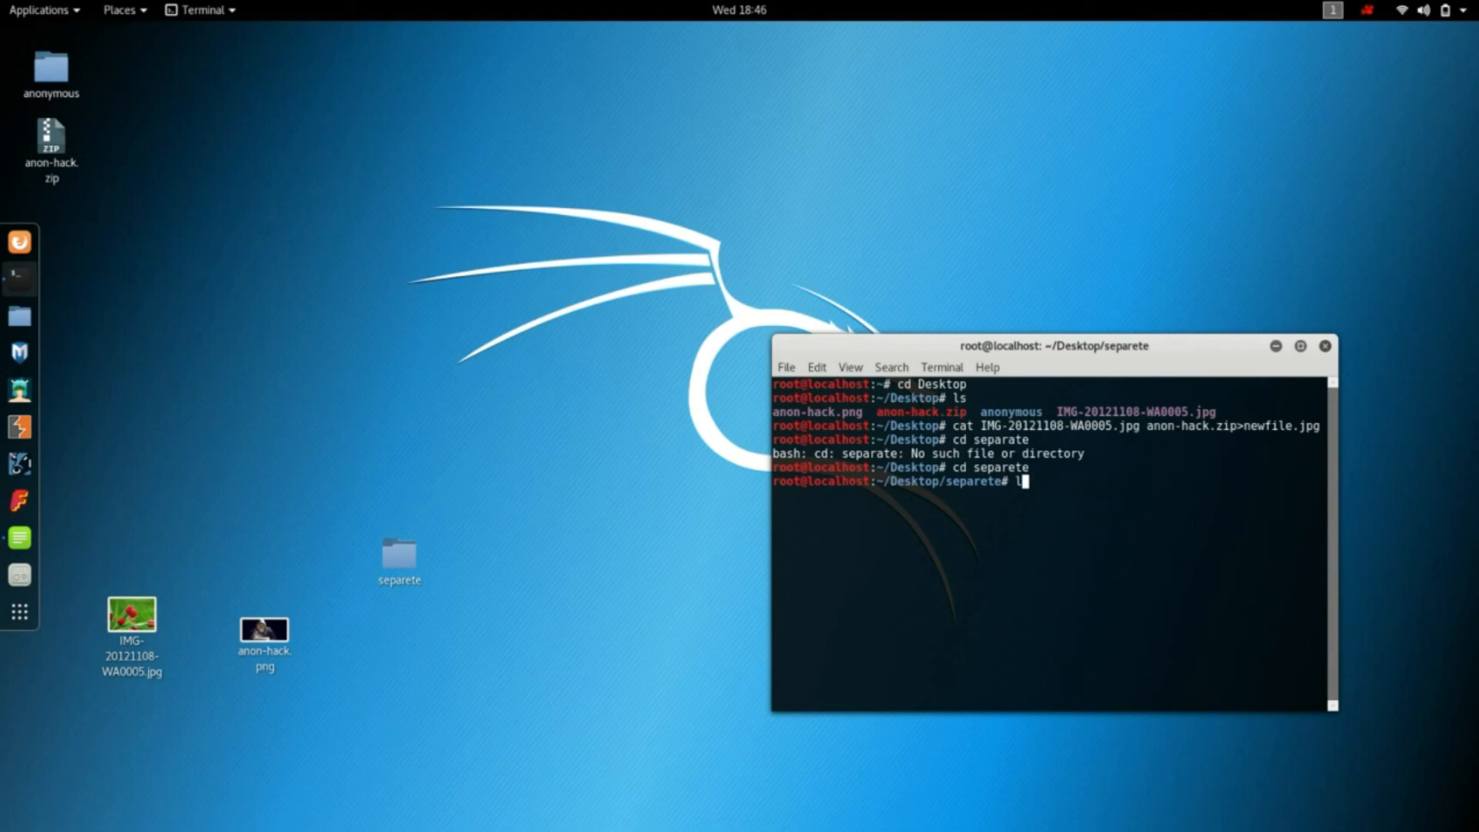
key(Return)
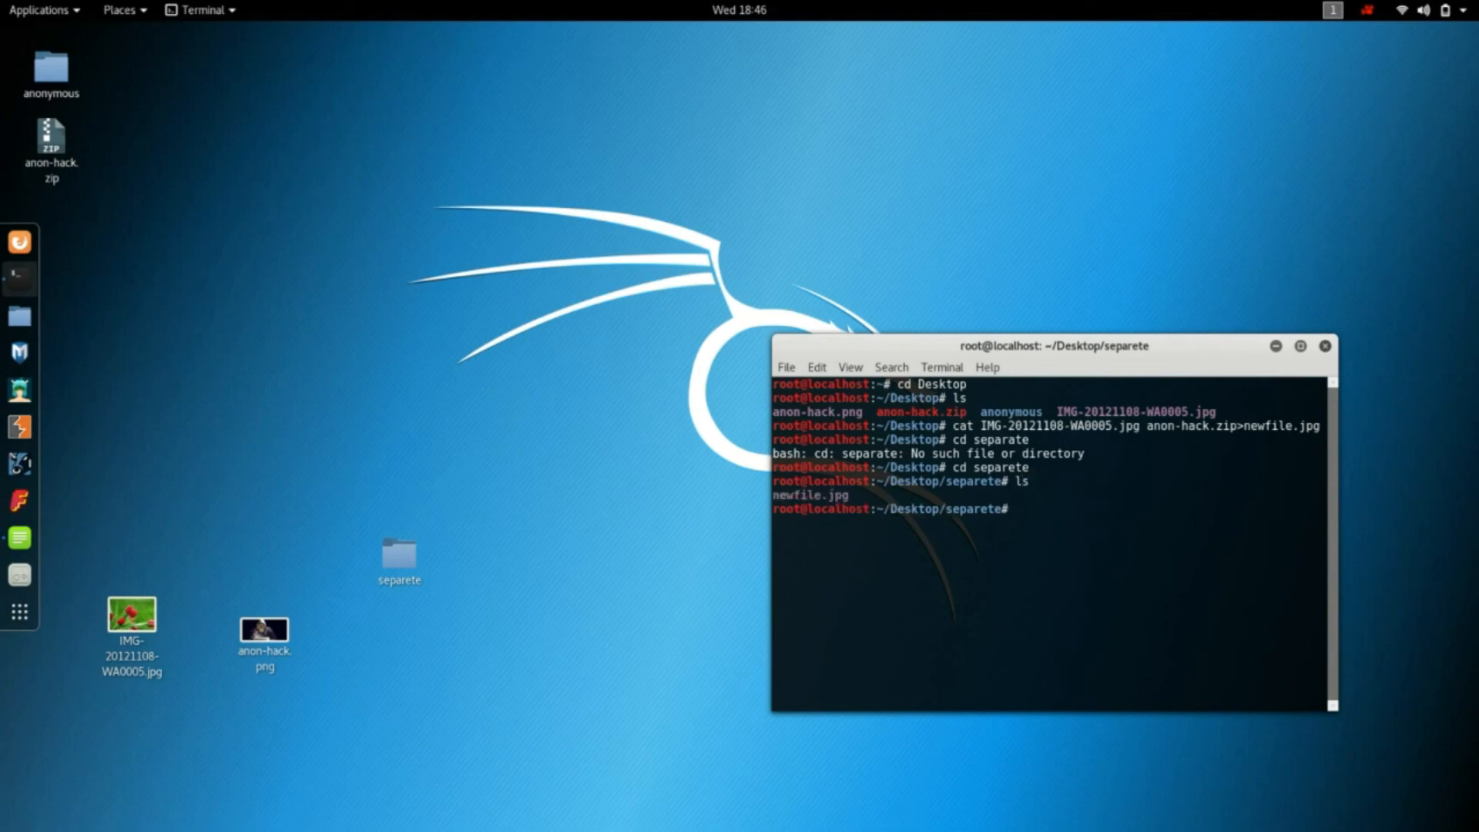
mouse_move(360, 563)
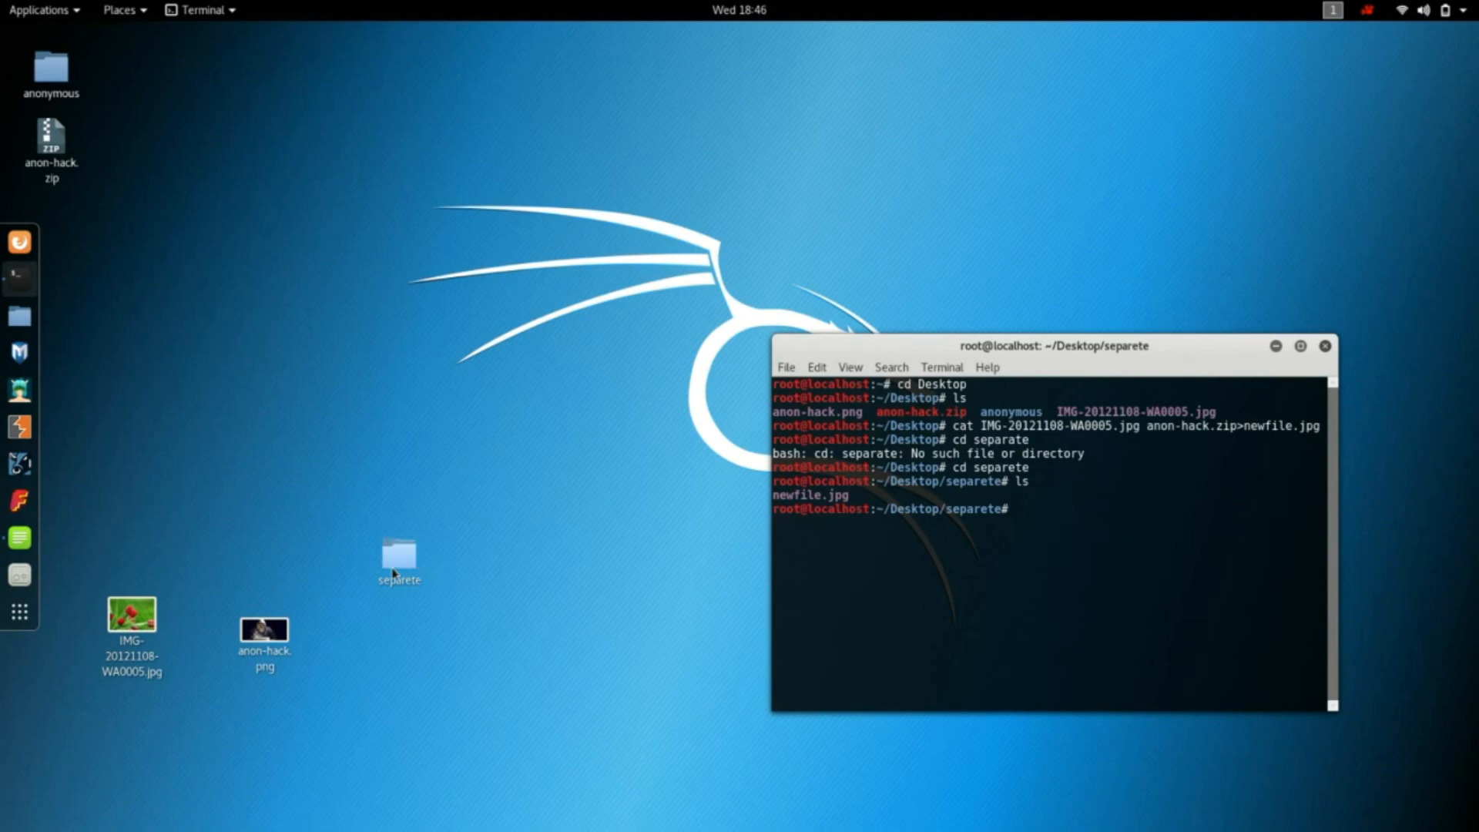
- View the separete folder in Files and run unzip newfile.jpg to extract anon-hack.png
double_click(397, 557)
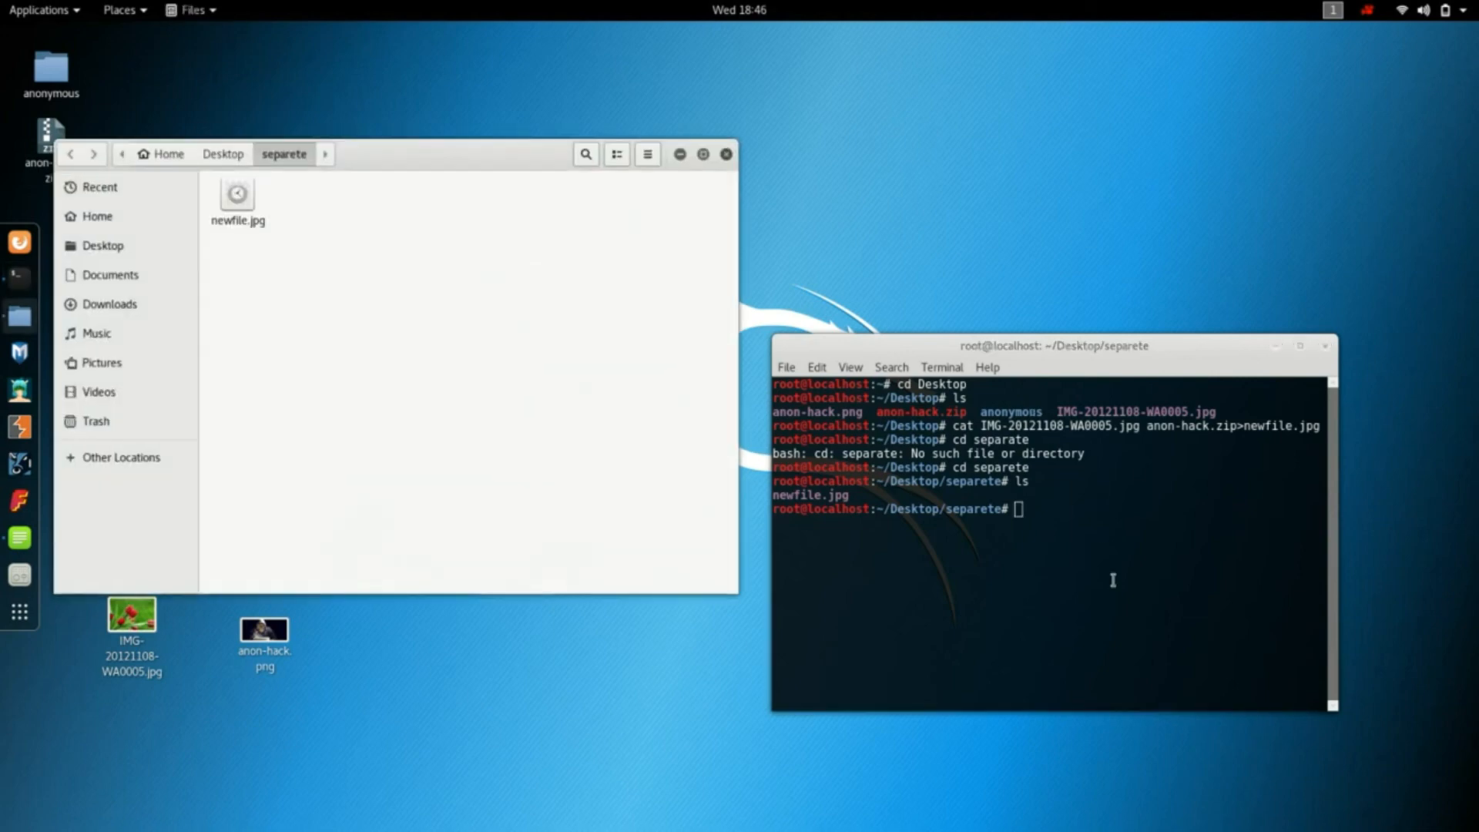
text(un)
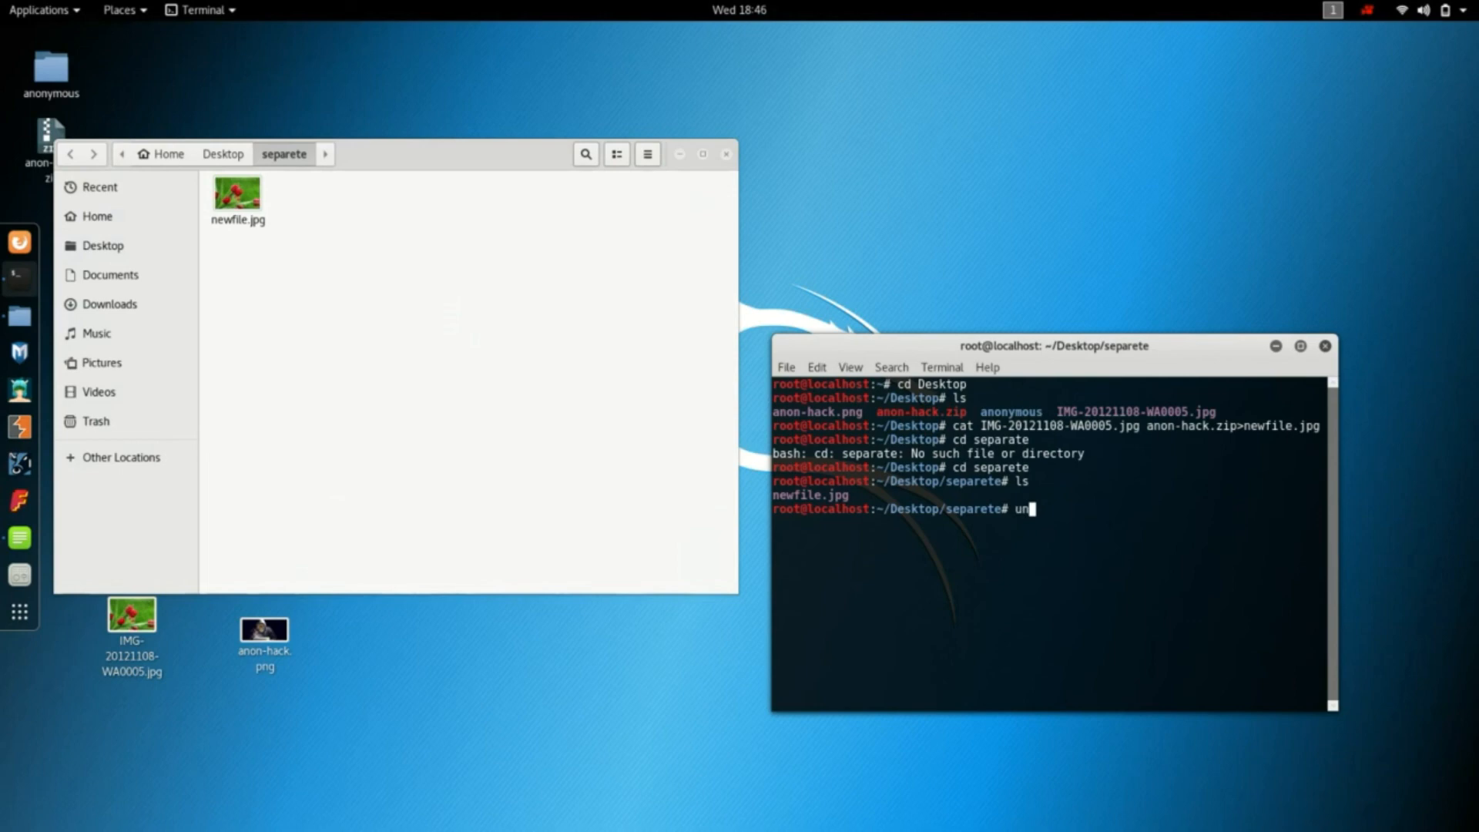
text(zip)
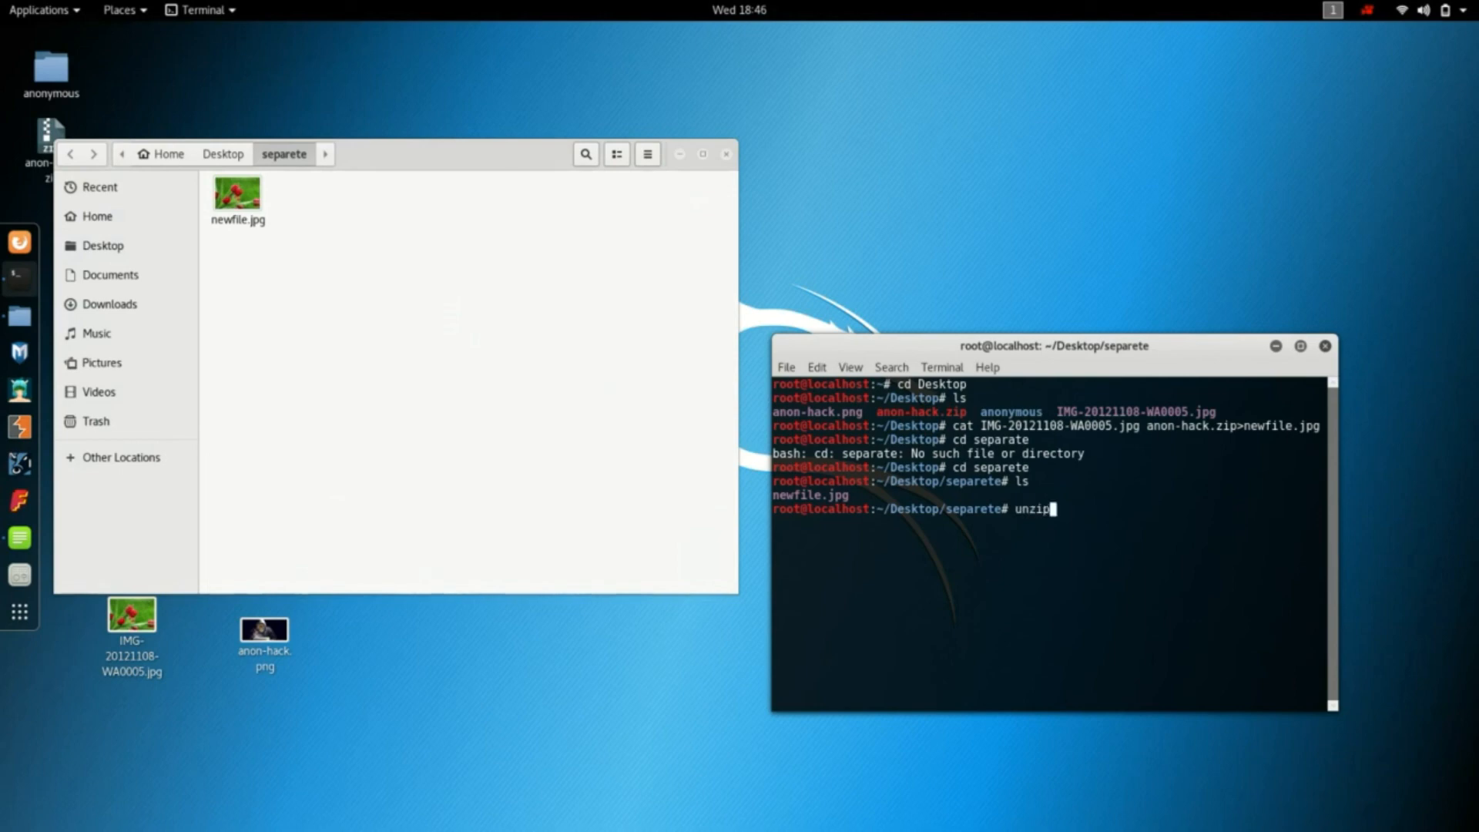
text(new)
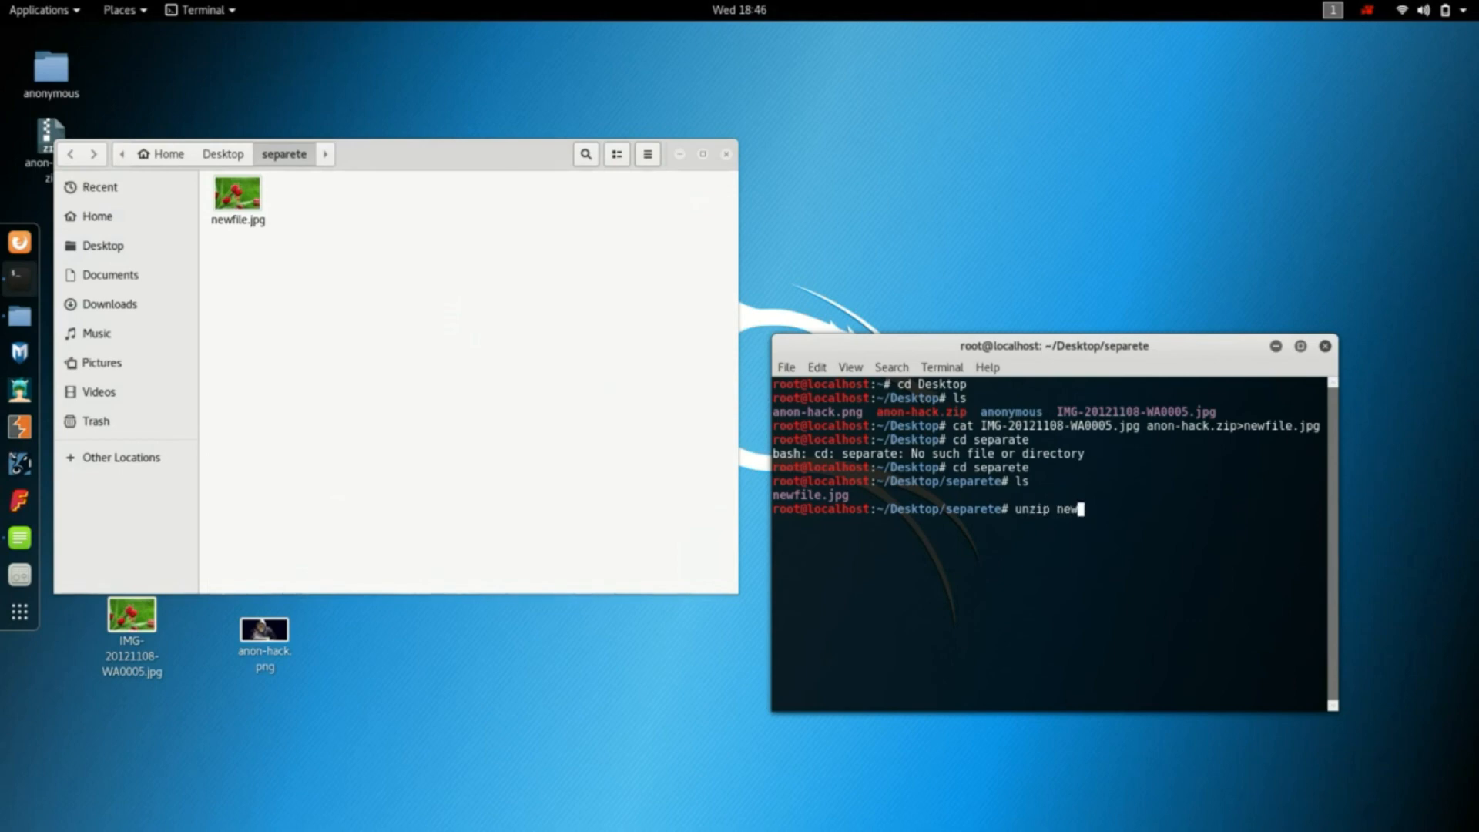
text(file.jpf)
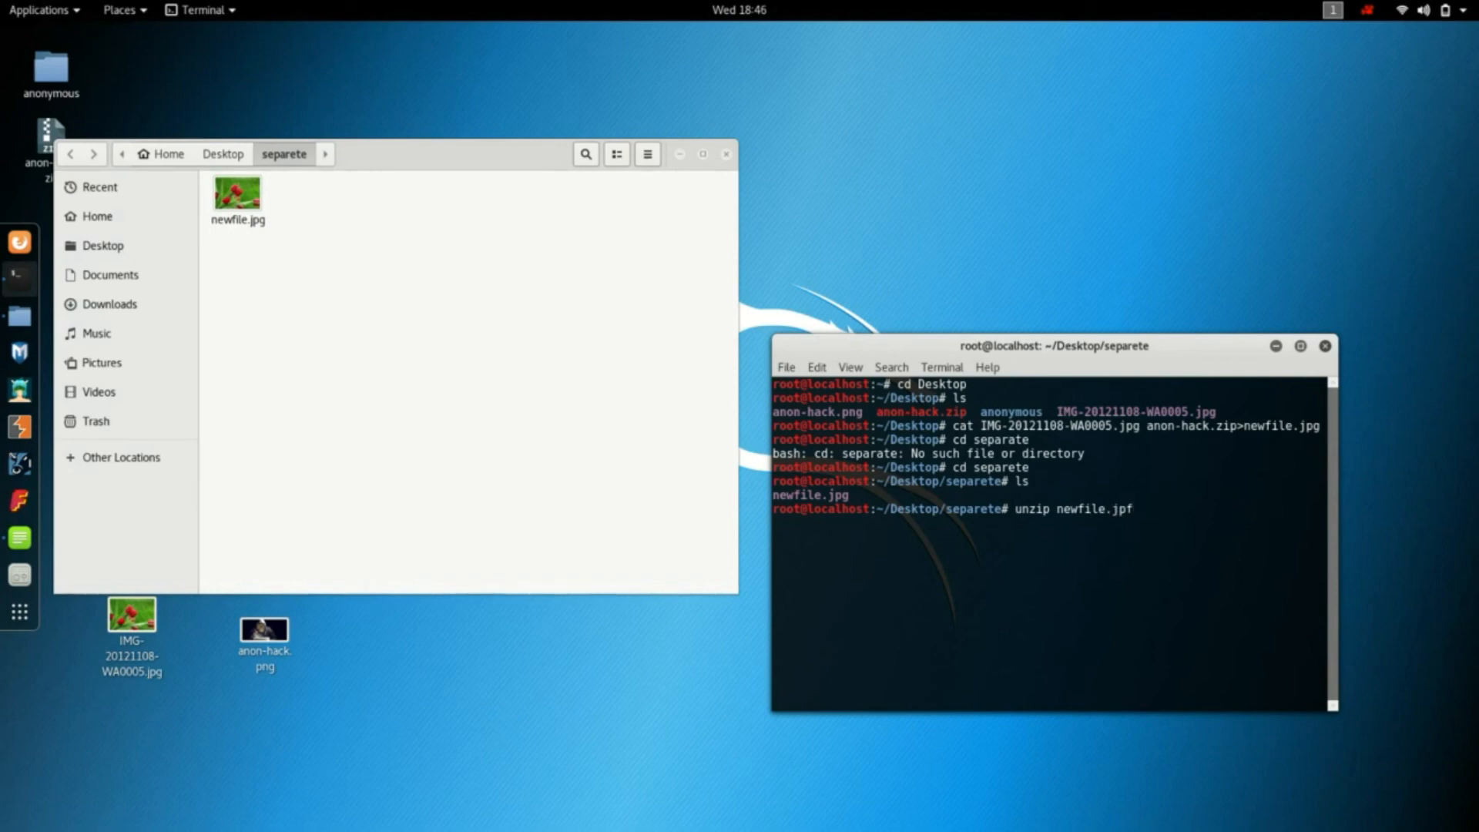
key(Return)
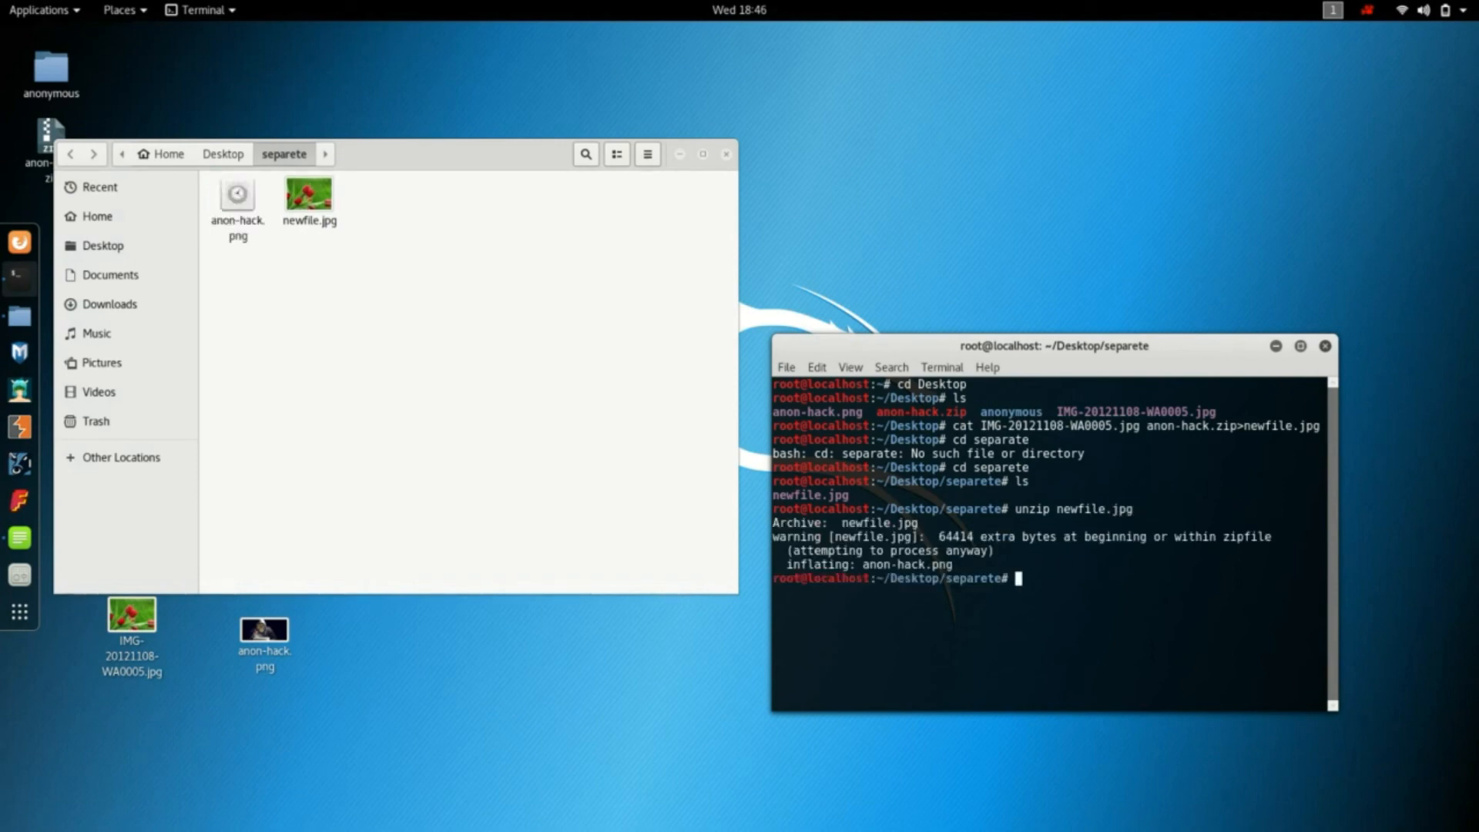